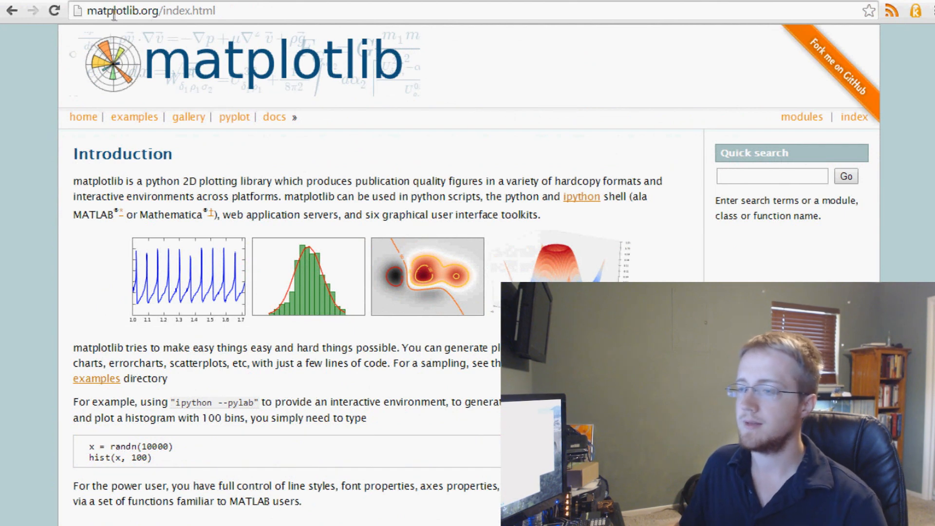
Scroll the matplotlib.org introduction and follow the 'matplotlib downloads page' link under Download.
left_click(146, 11)
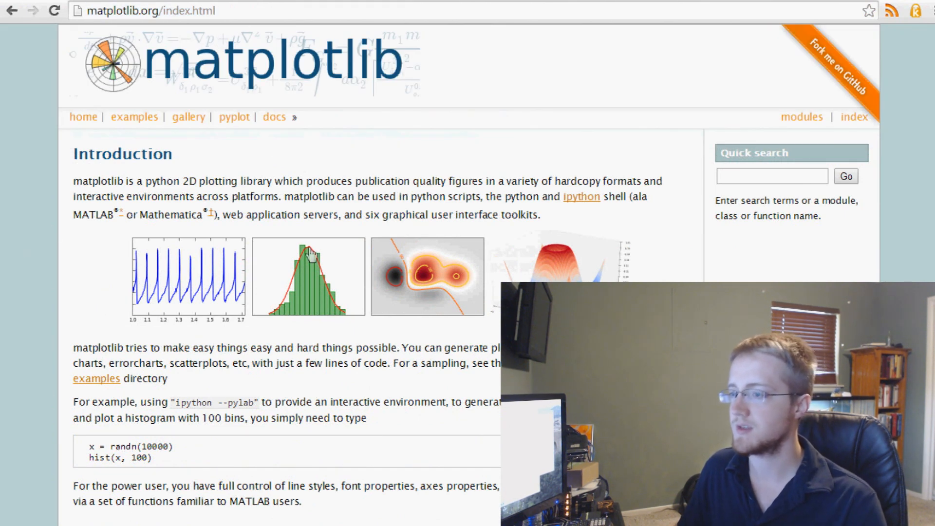
scroll("down", 3)
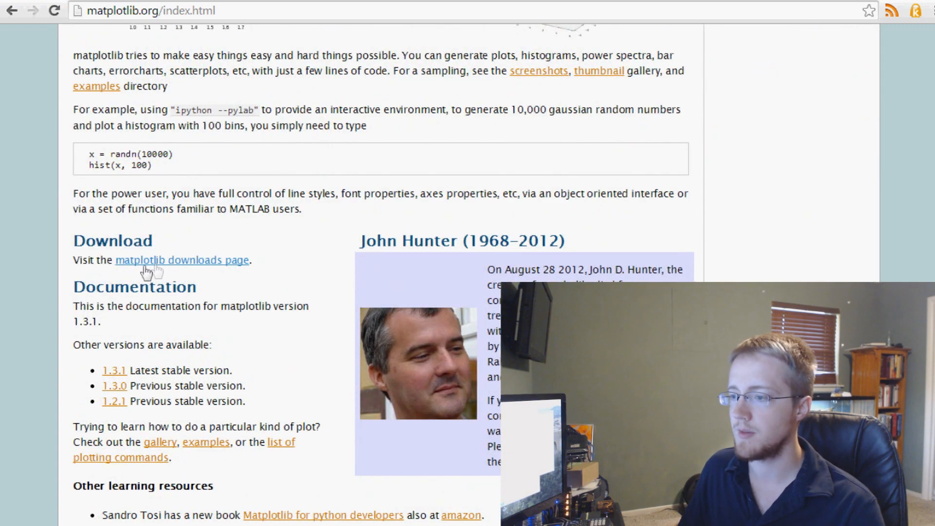
left_click(182, 260)
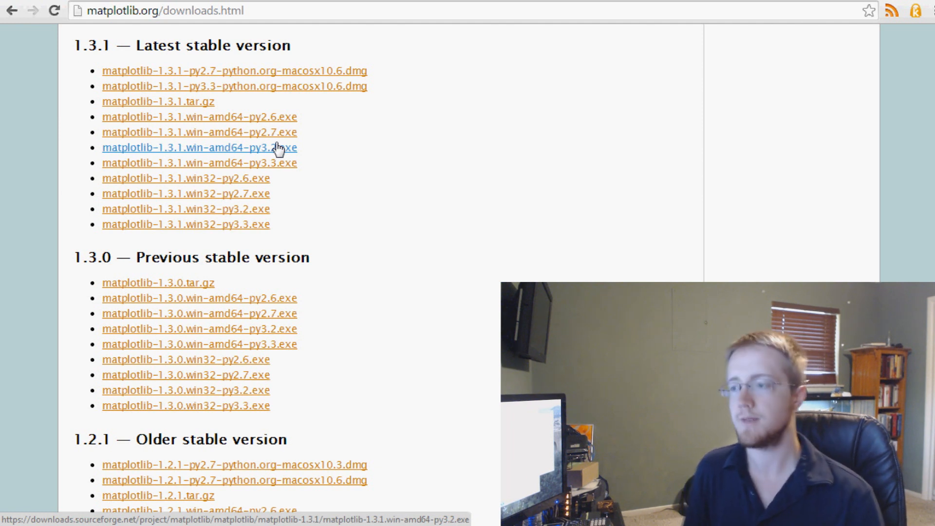
mouse_move(272, 198)
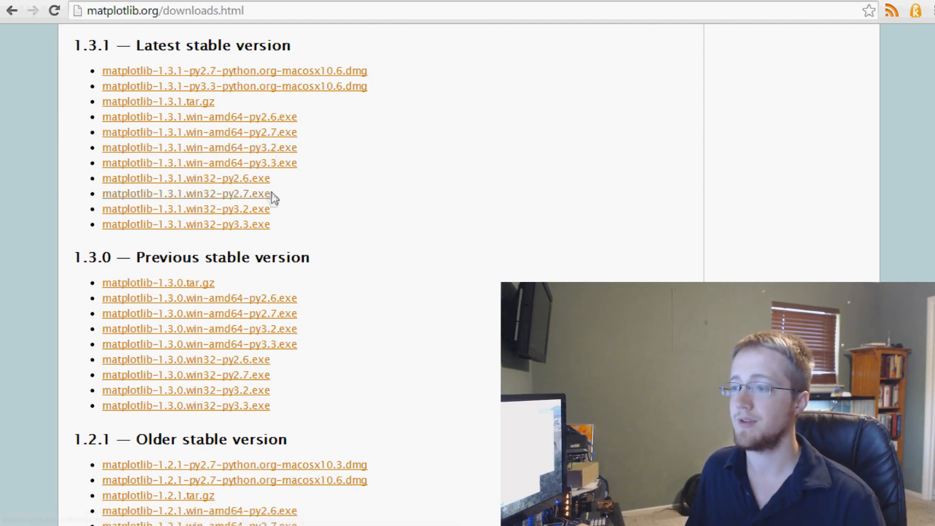
mouse_move(399, 128)
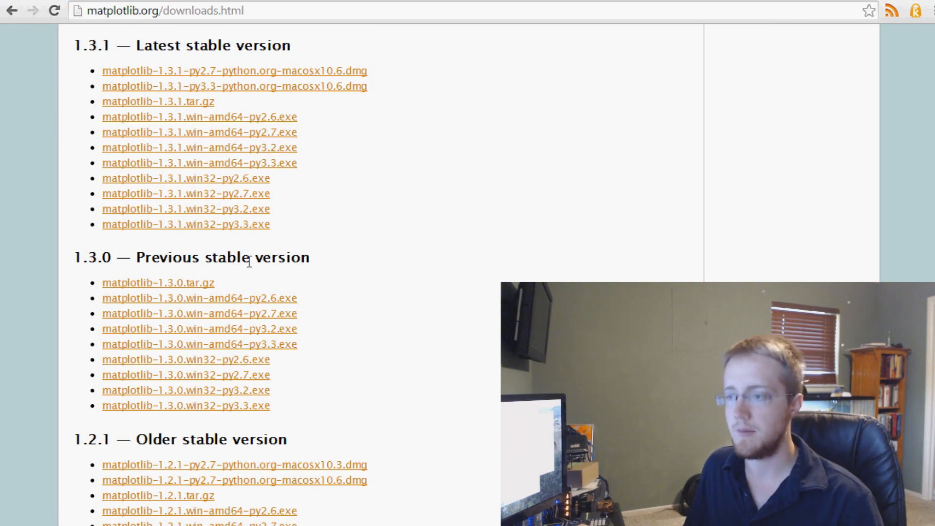
mouse_move(197, 79)
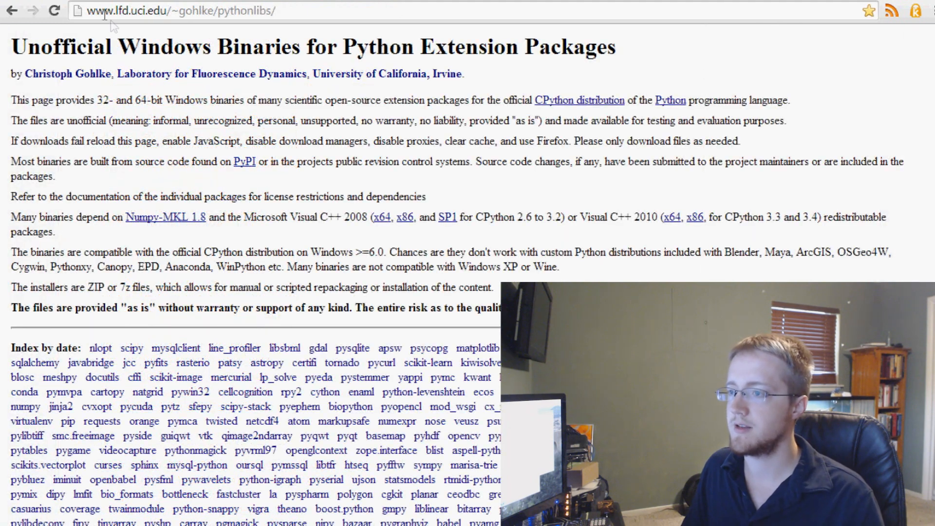
Highlight the lfd.uci.edu/~gohlke/pythonlibs address and scroll through the package index.
double_click(99, 11)
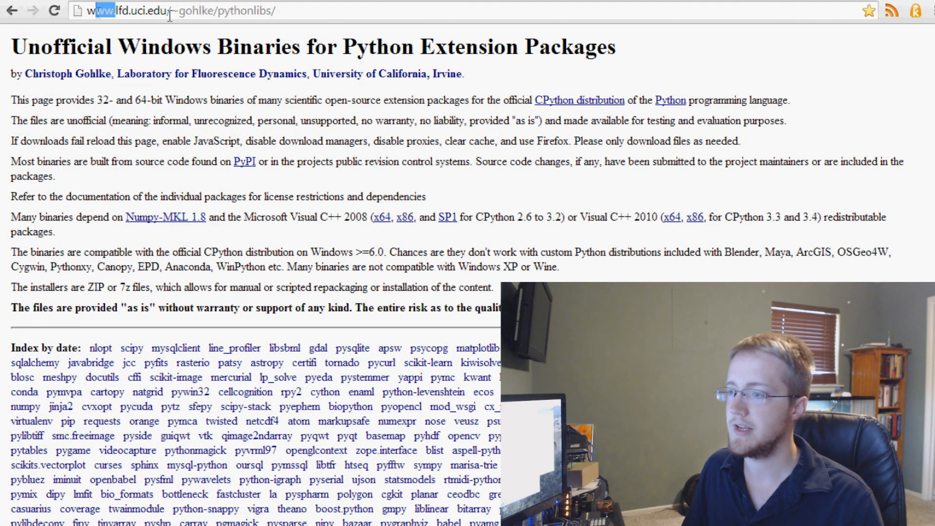
left_click(179, 10)
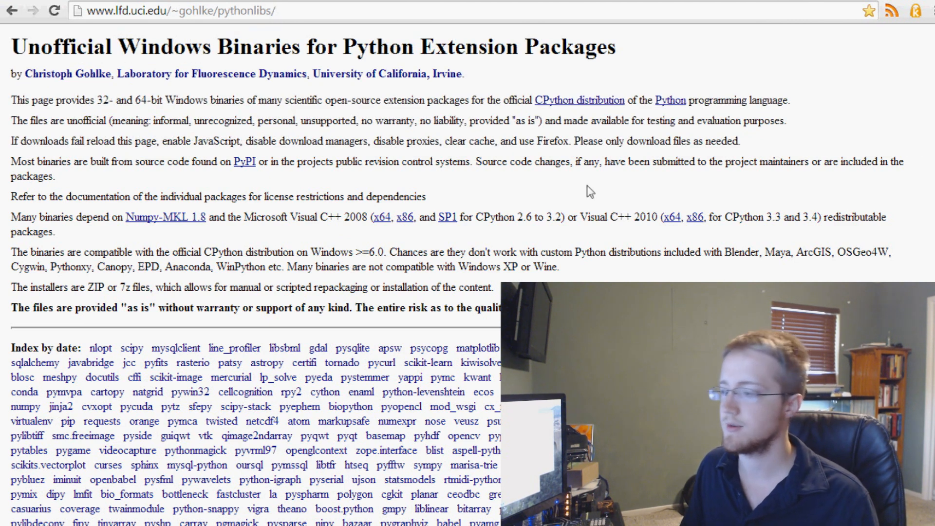
mouse_move(587, 233)
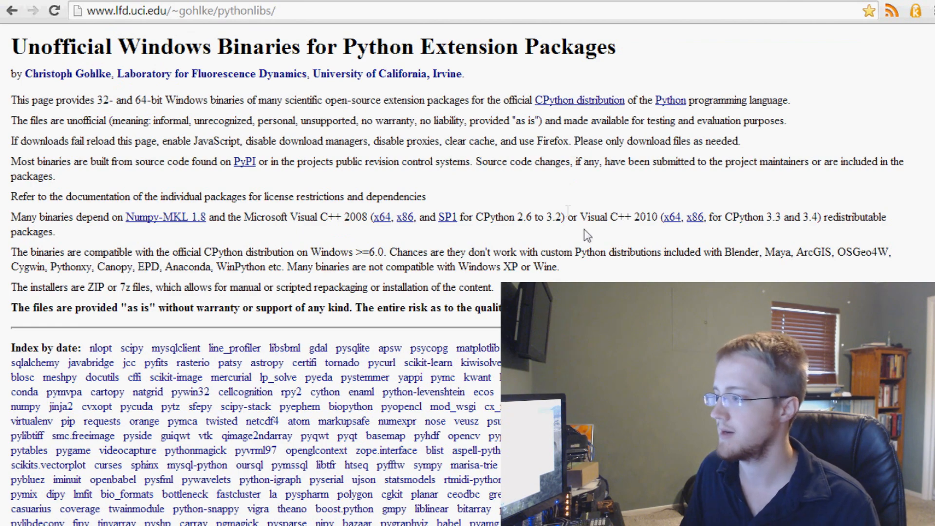
scroll("down", 3)
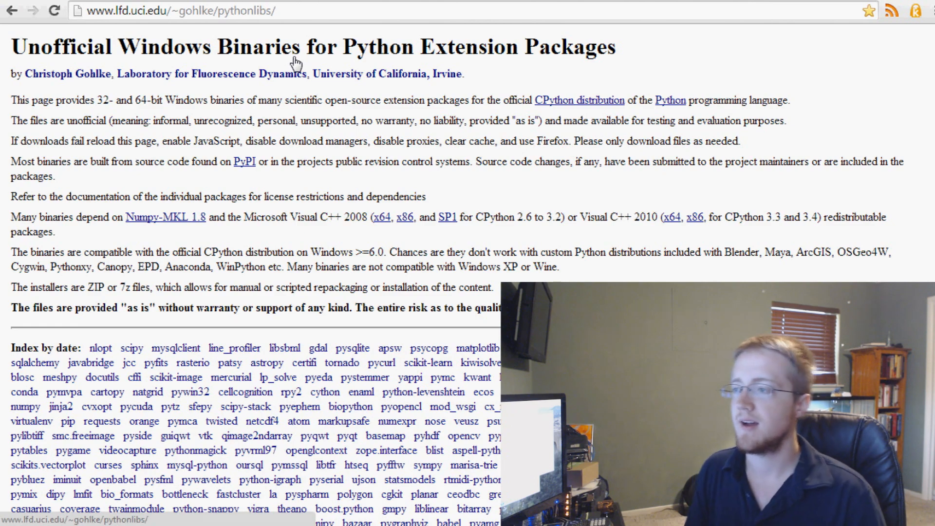
scroll("down", 3)
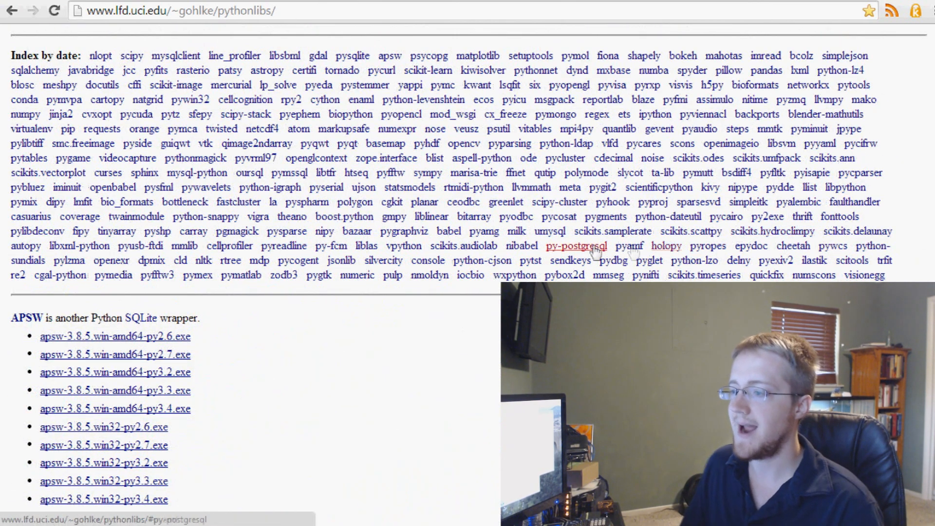
mouse_move(577, 245)
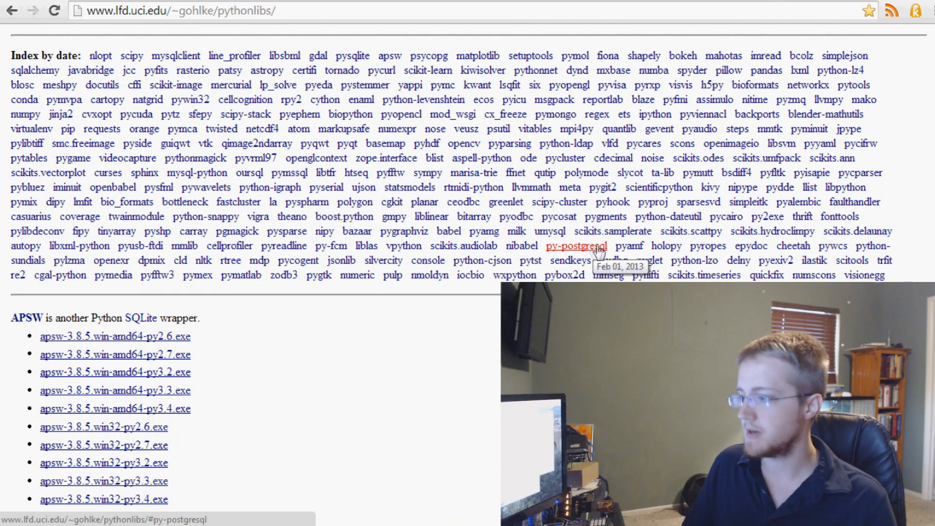
scroll("up", 3)
type("m")
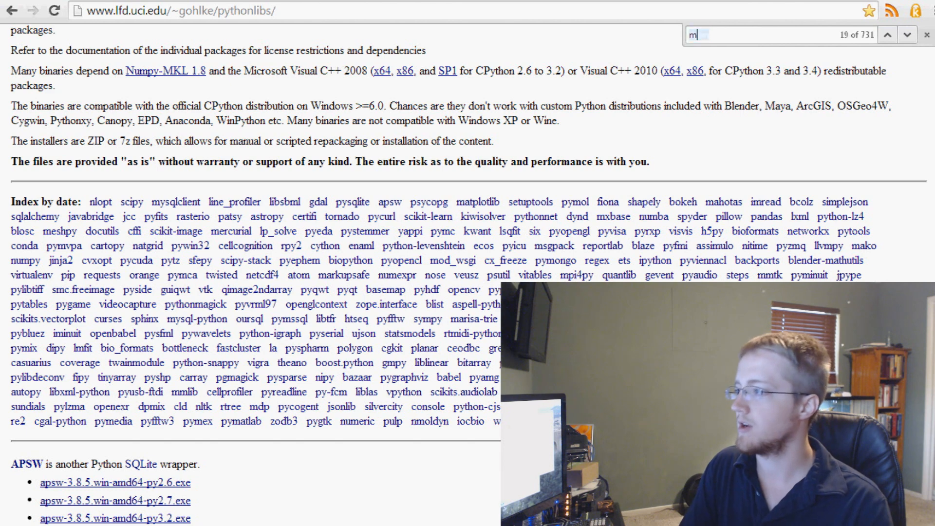
Find 'matplotlib' on the page, then close the find bar.
type("atplotlib")
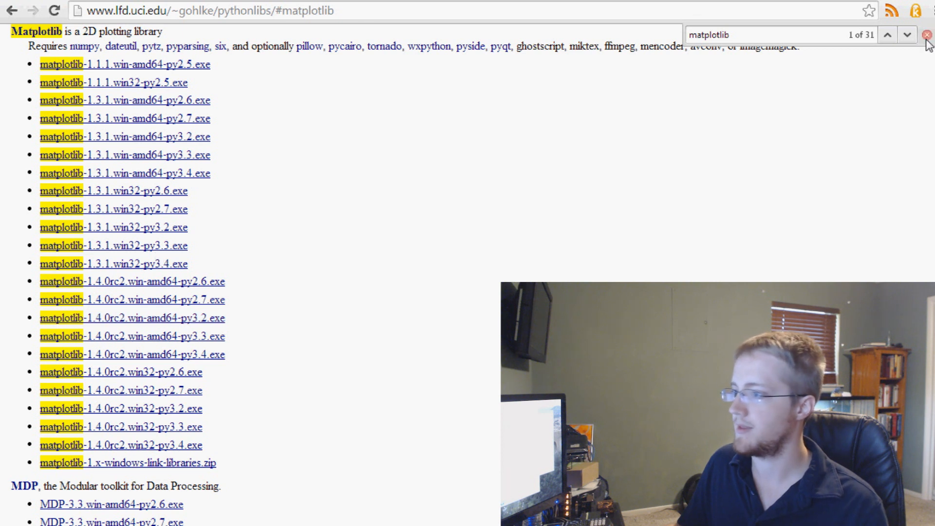
left_click(925, 34)
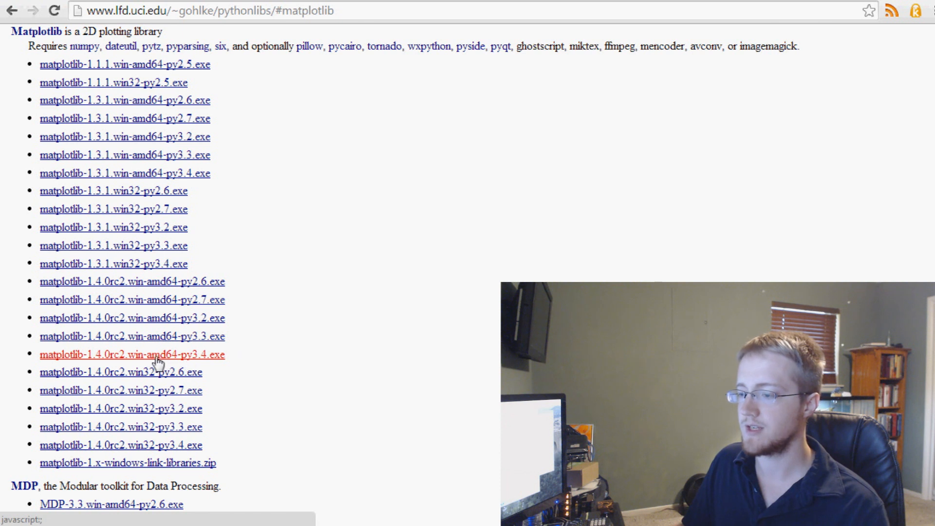
mouse_move(155, 444)
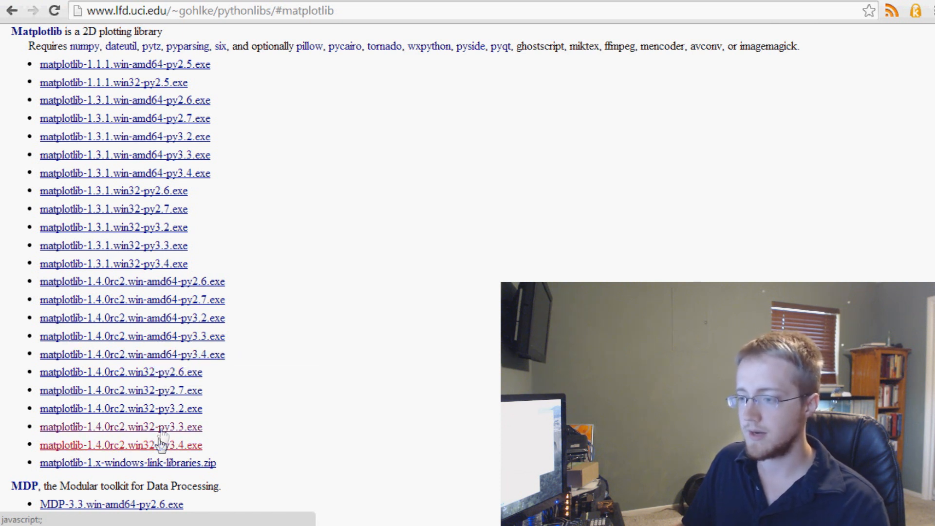
mouse_move(158, 444)
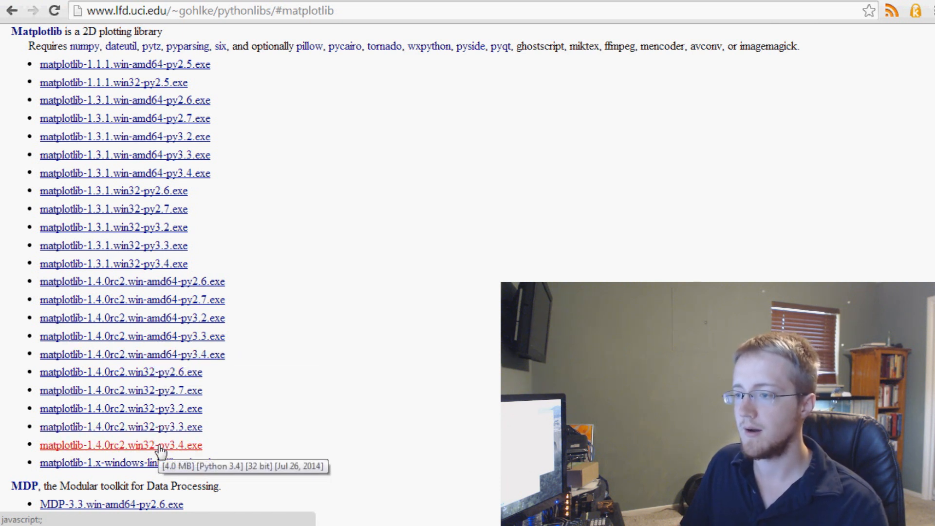
mouse_move(147, 264)
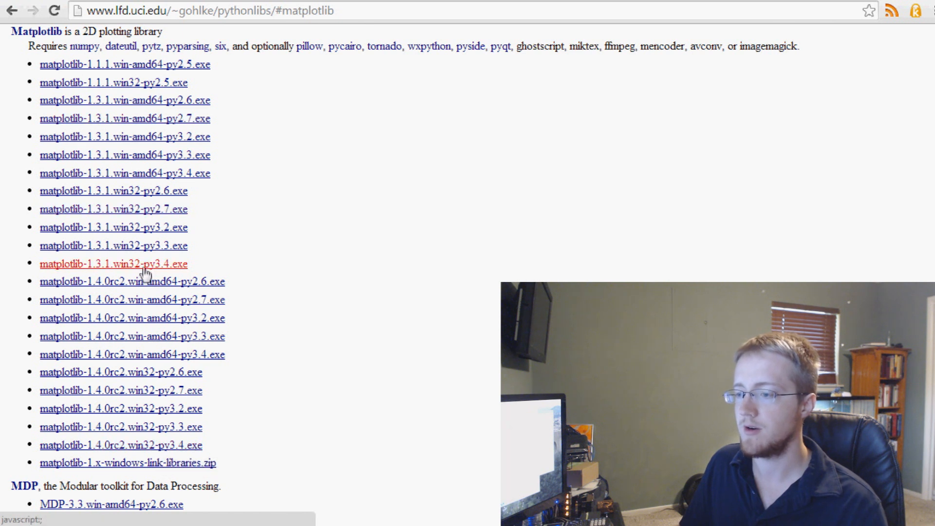
mouse_move(430, 293)
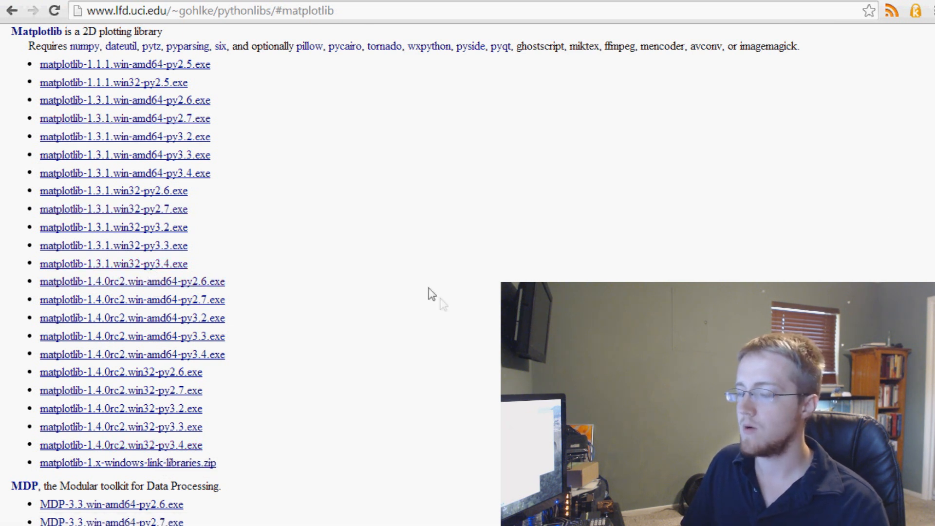
mouse_move(209, 327)
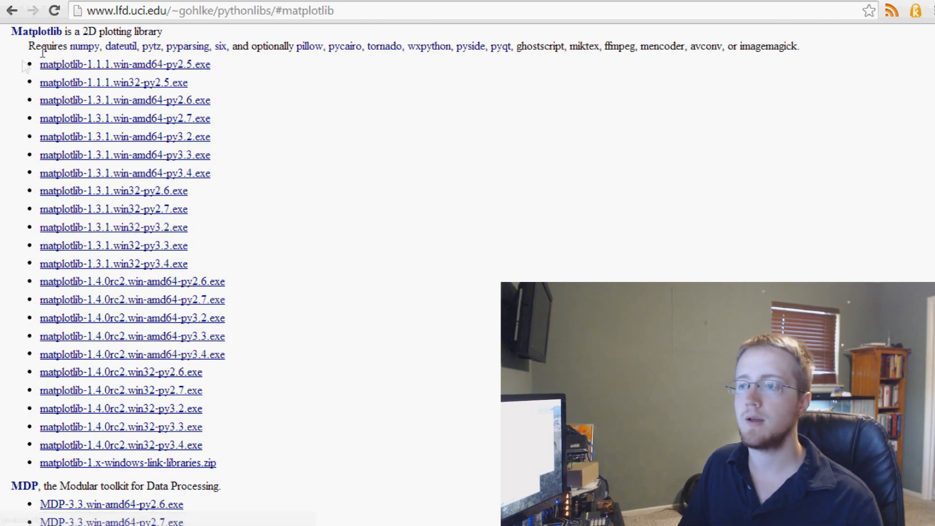
Highlight matplotlib's Requires line, then follow its pytz link to the Pytz 2014.4 installers.
left_click_drag(27, 46, 271, 46)
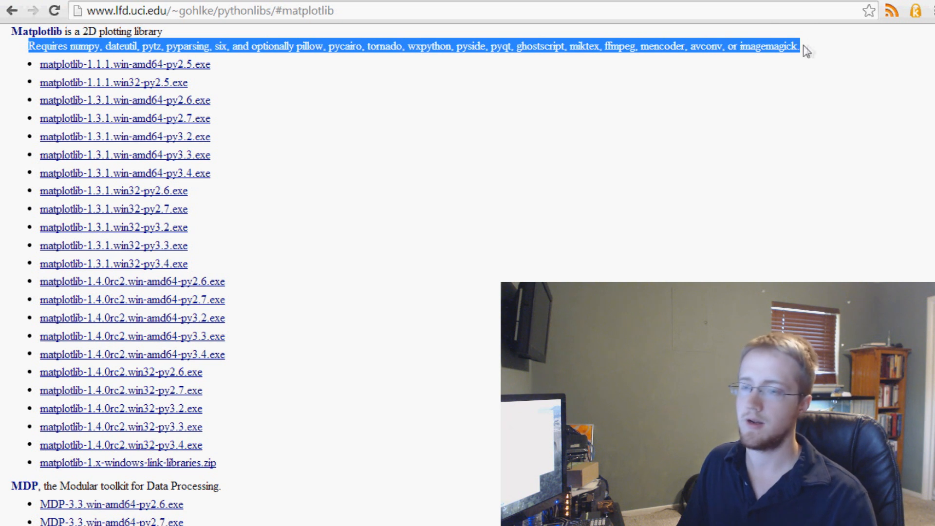
mouse_move(365, 64)
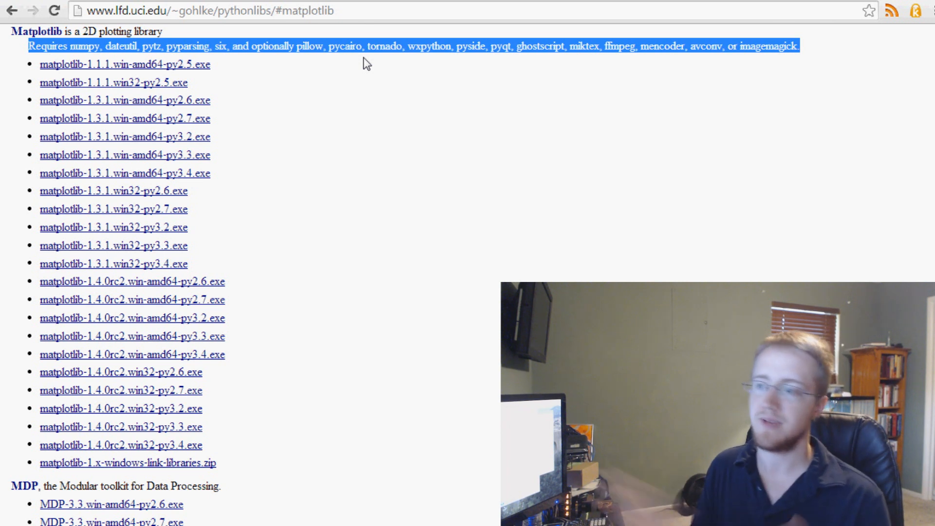
left_click(107, 57)
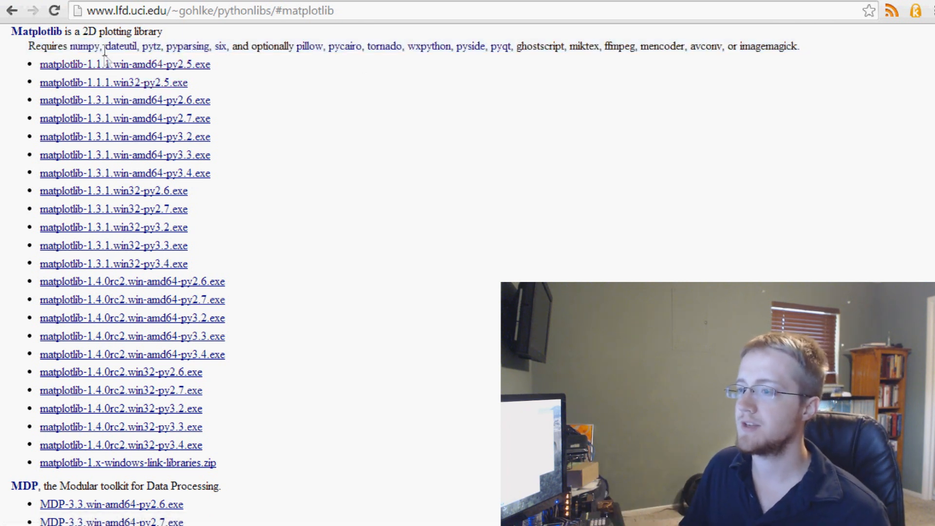
mouse_move(127, 58)
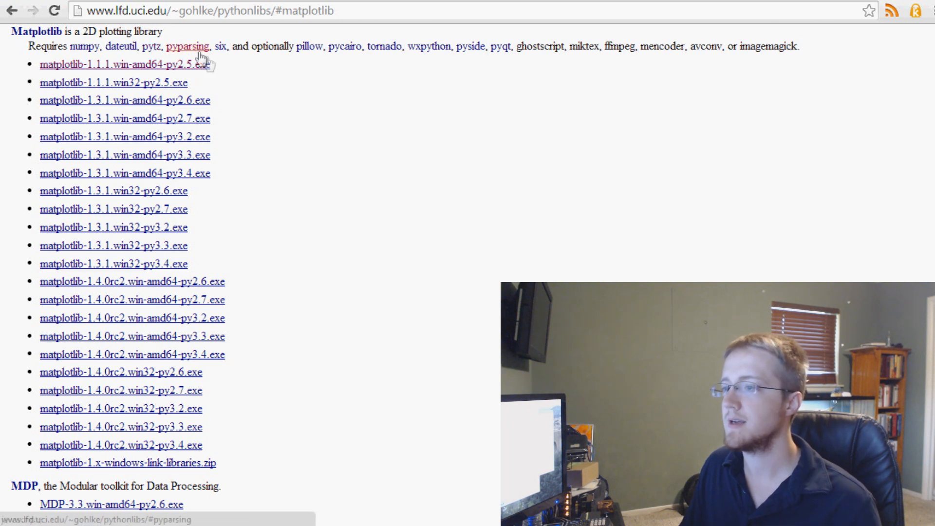
mouse_move(220, 47)
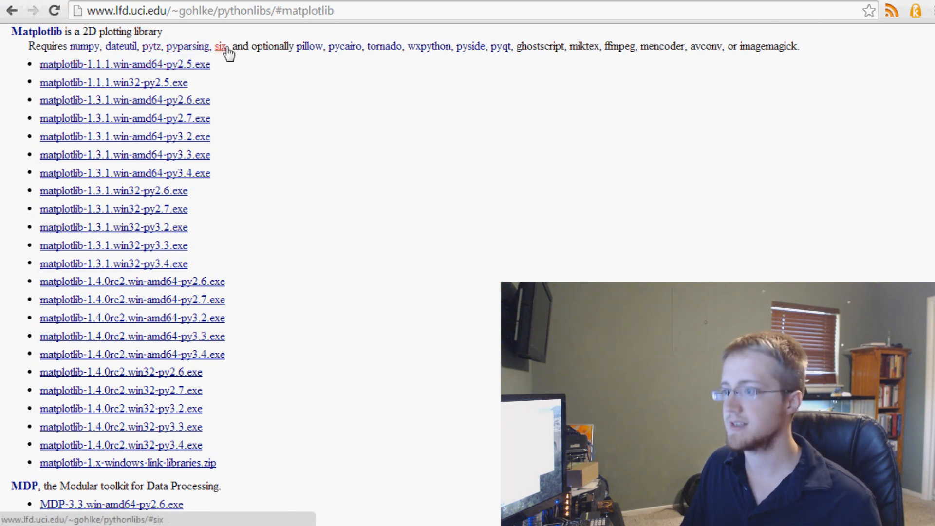
mouse_move(268, 47)
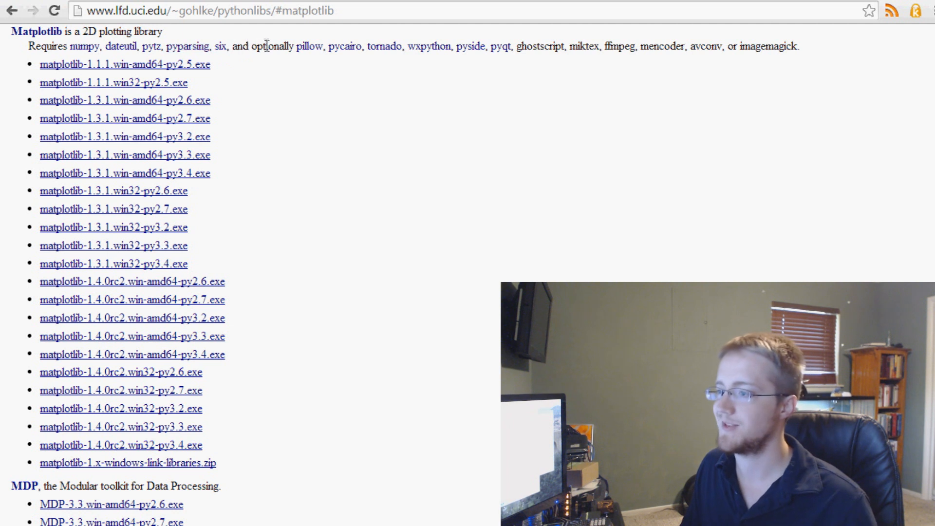
double_click(268, 47)
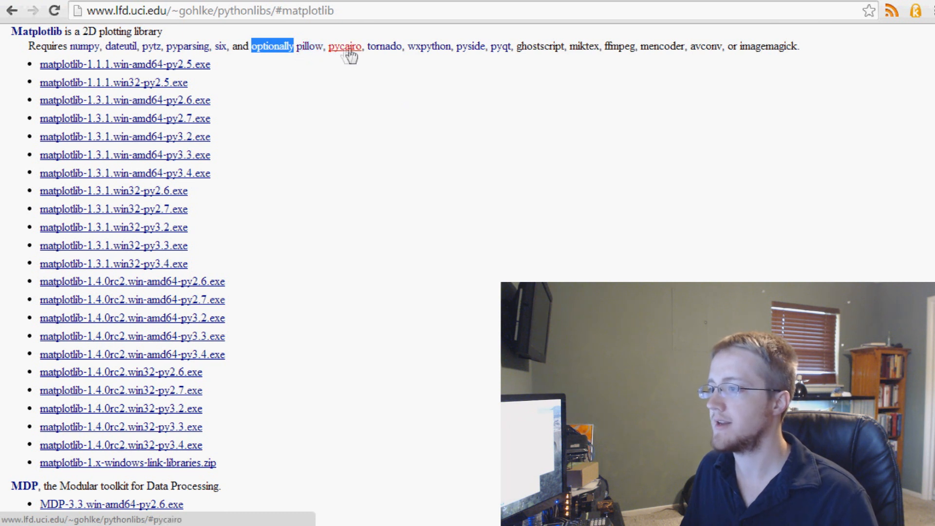
mouse_move(464, 54)
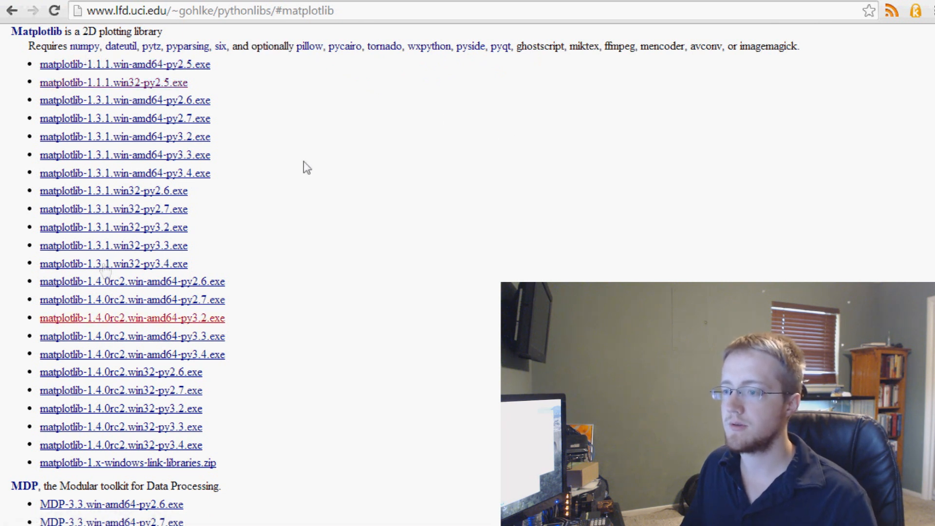
mouse_move(133, 282)
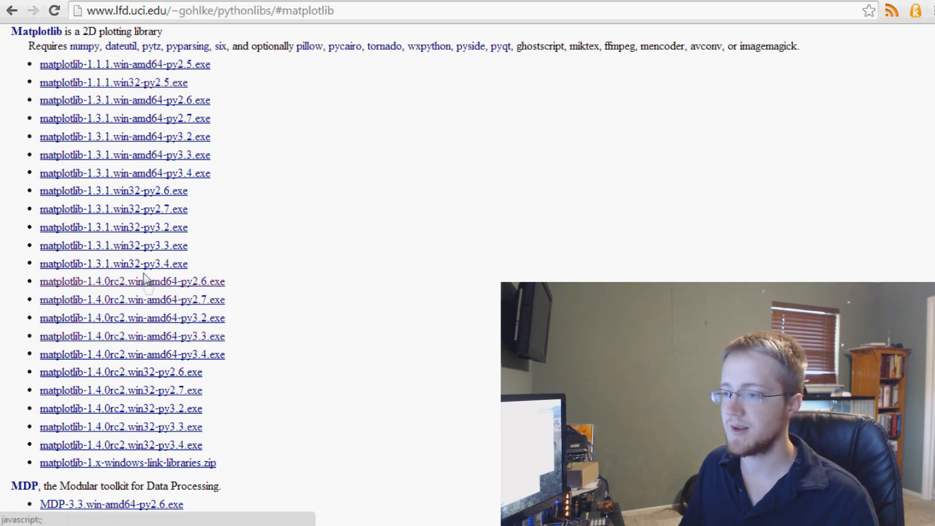
mouse_move(121, 47)
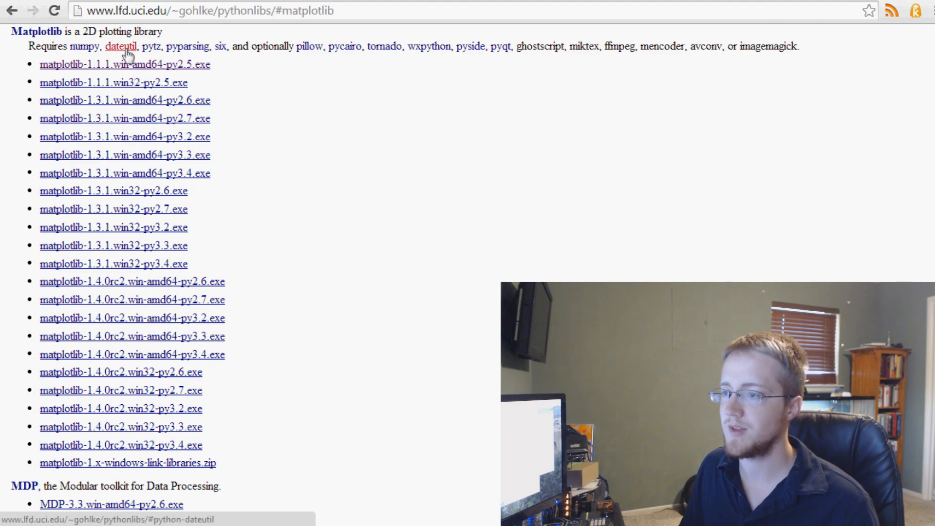
mouse_move(147, 47)
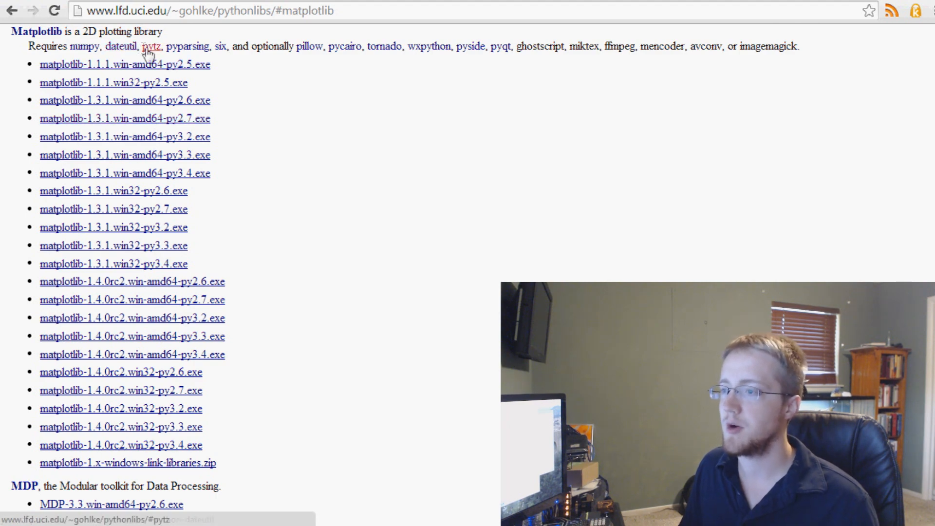
left_click(151, 47)
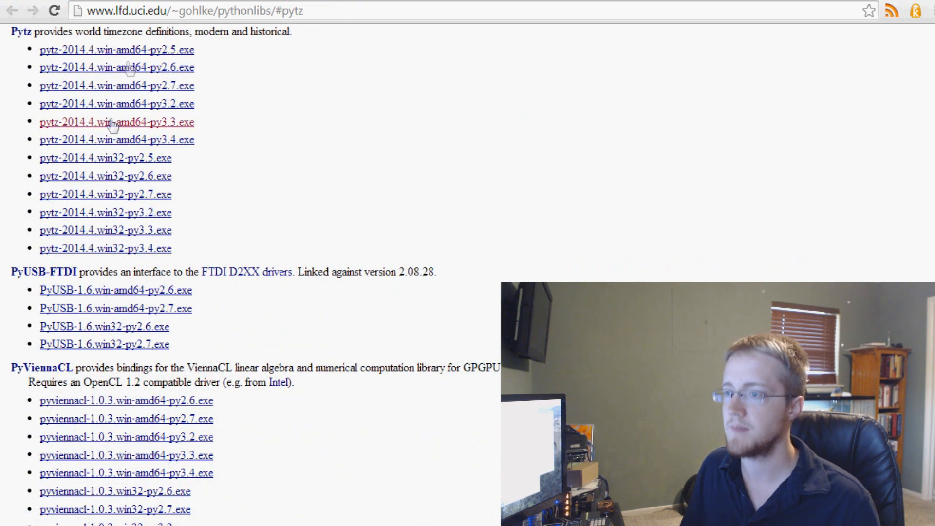
mouse_move(593, 230)
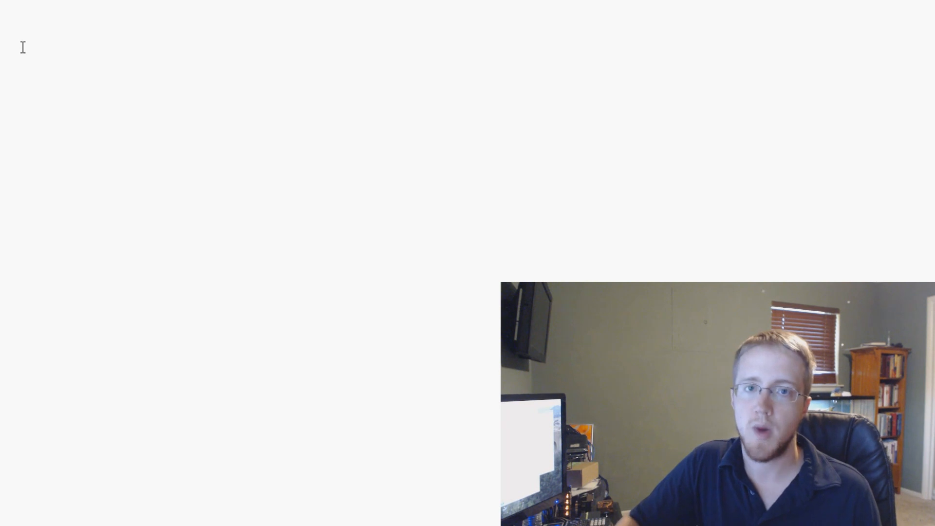
Type 'from matplotlib import pyplot as plt' as the script's first line.
left_click(3, 33)
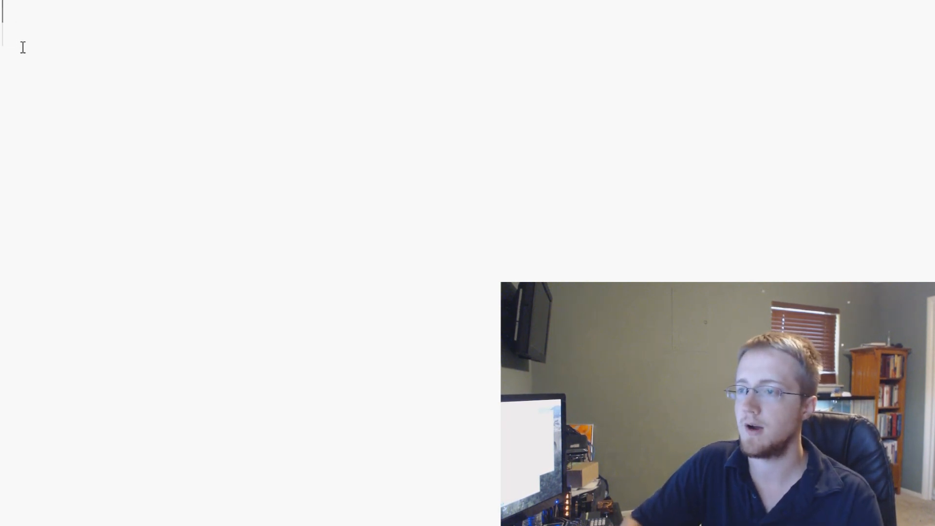
type("from matp")
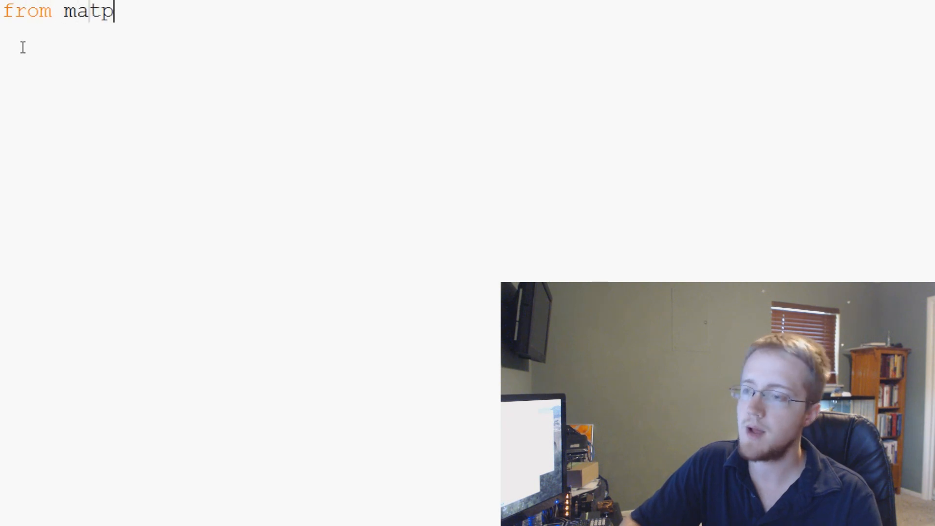
type("lotlib import p")
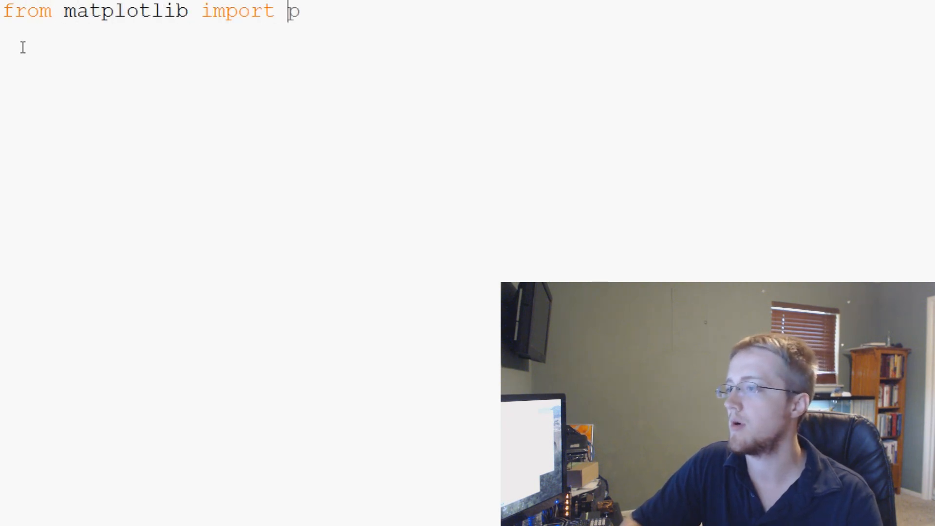
type("yplot")
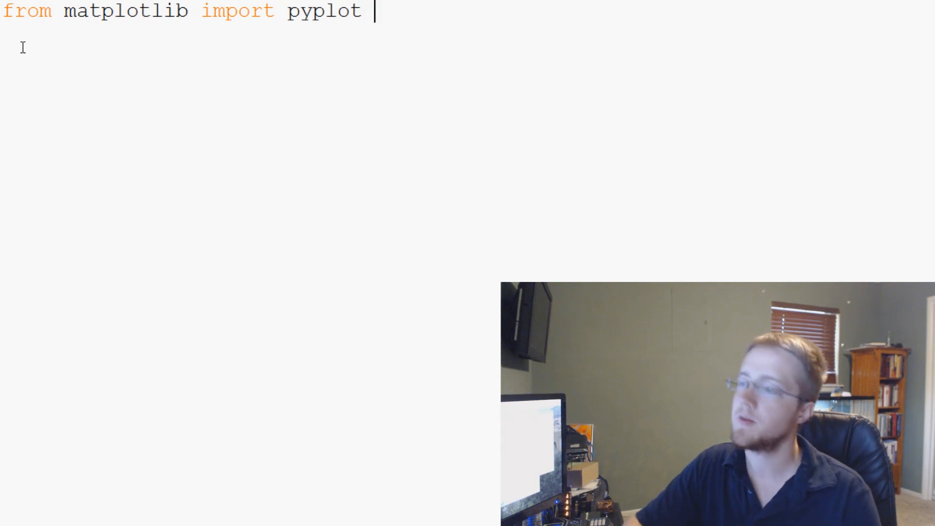
type("as plt")
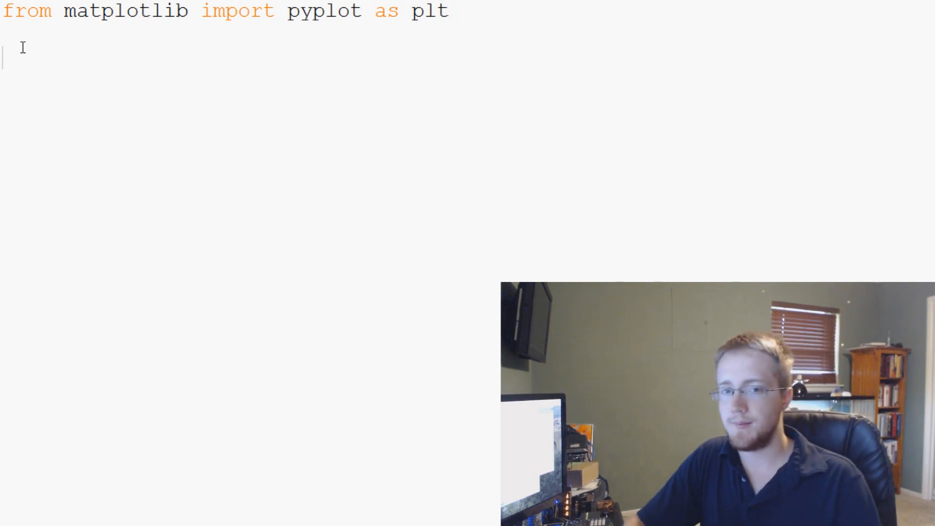
Type plt.plot([5,6,7,8],[7,3,8,3]) on the line after the import.
type("plt.")
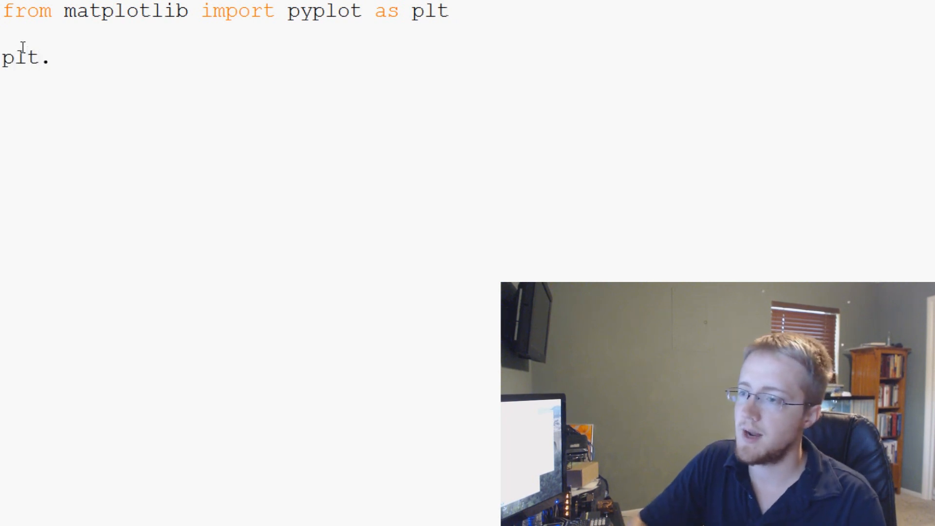
type("plot(")
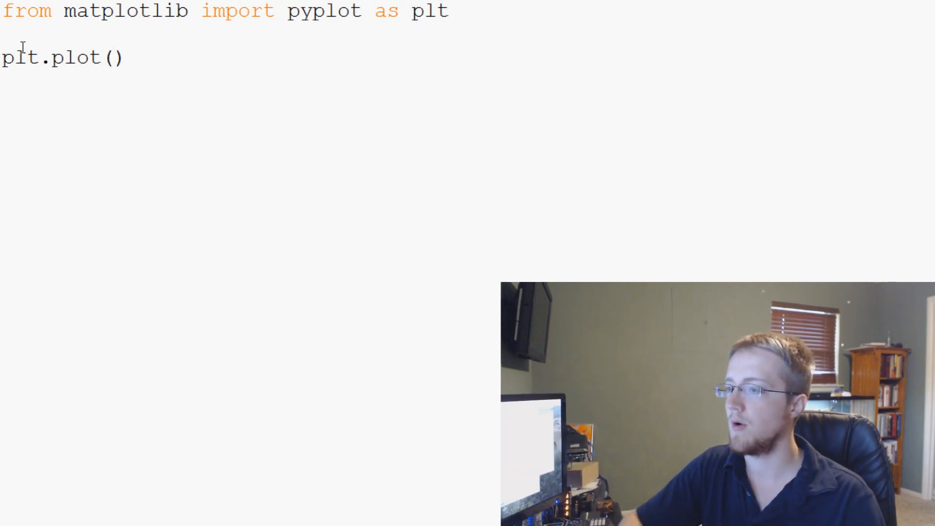
type("5,7")
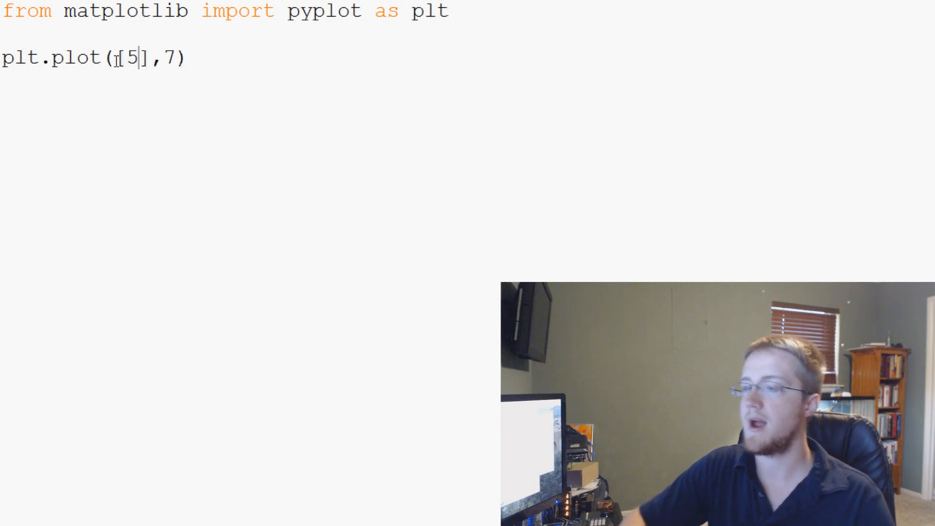
type(",6,7,8")
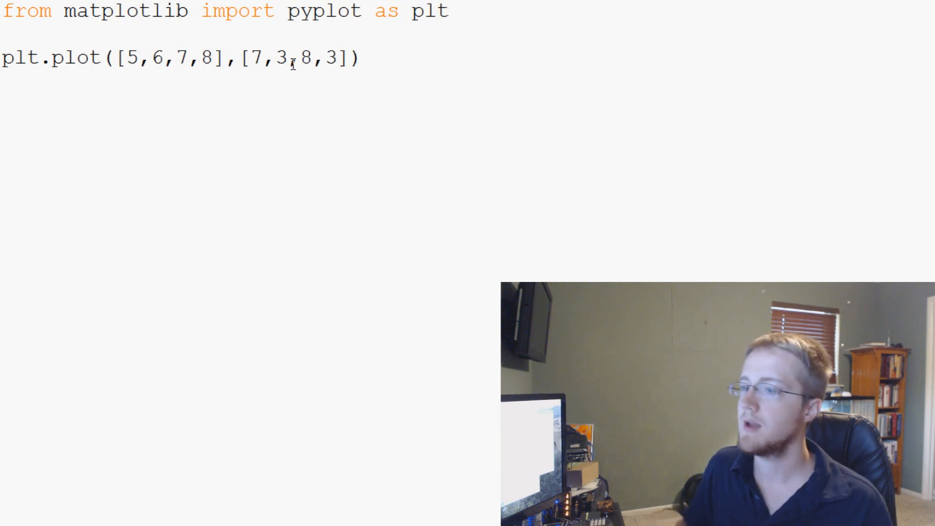
triple_click(179, 57)
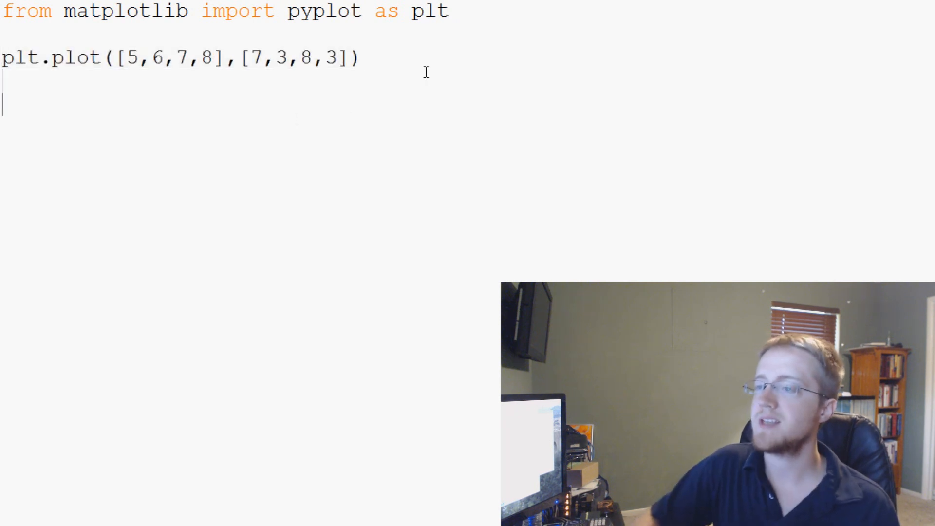
End the script with plt.show() and run it, bringing up the save-first prompt.
type("plt.show()")
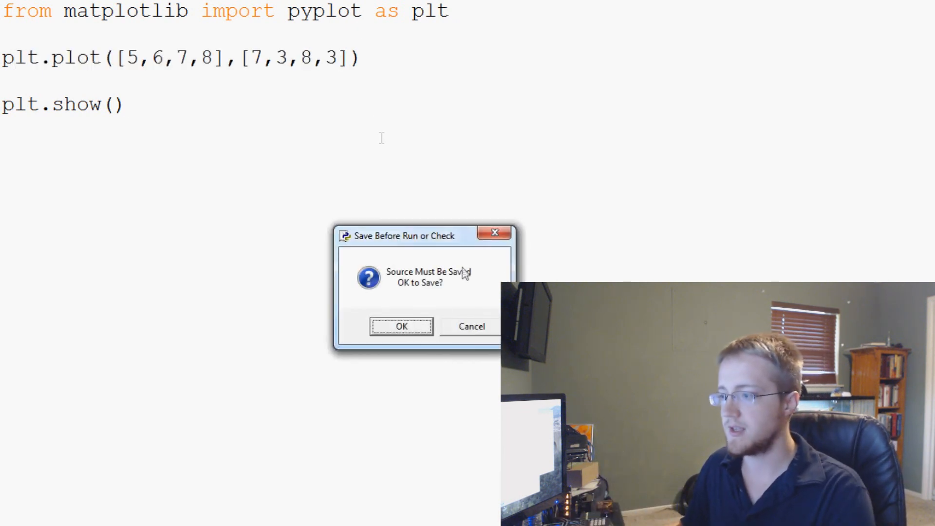
Confirm saving before running, then drag the Figure 1 window into position.
left_click(401, 326)
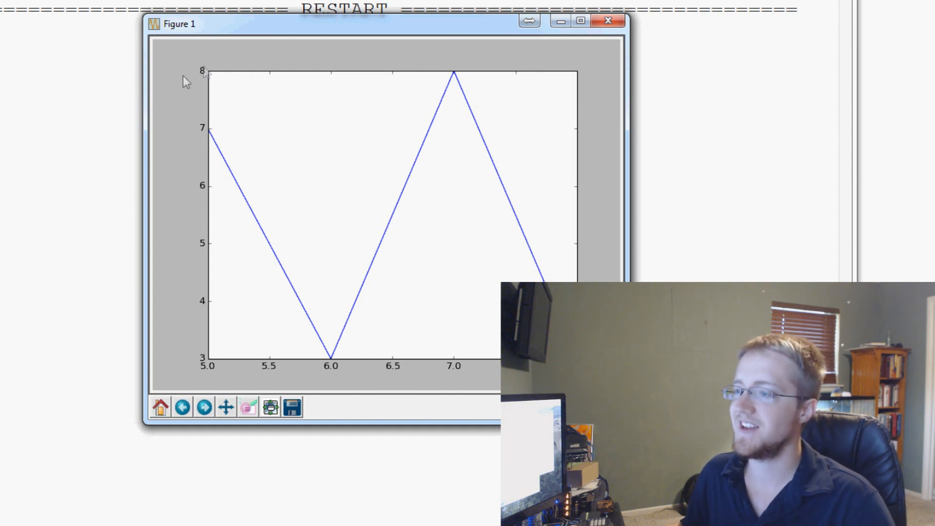
mouse_move(120, 29)
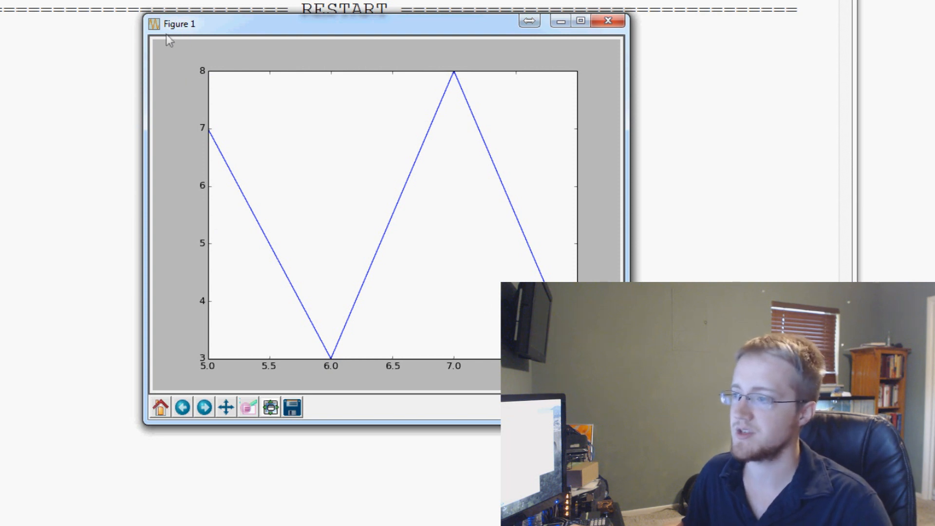
left_click_drag(179, 24, 292, 30)
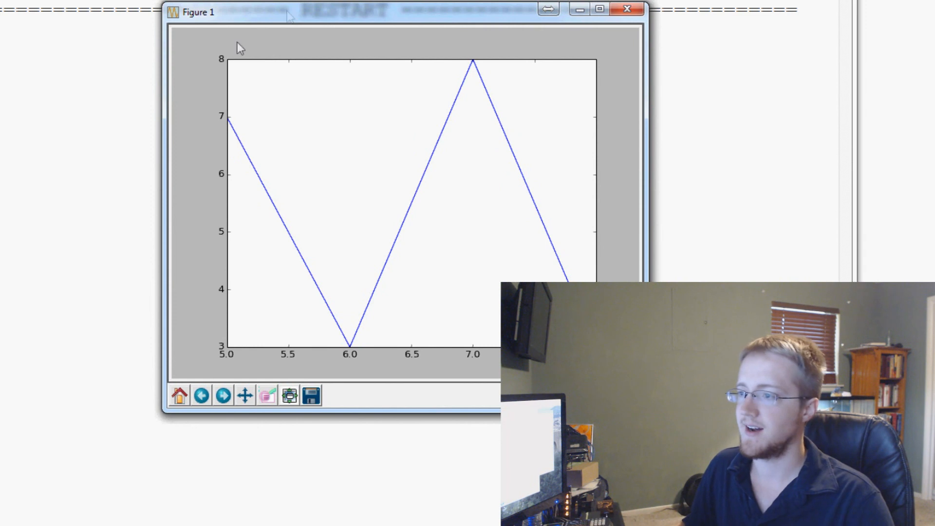
mouse_move(217, 71)
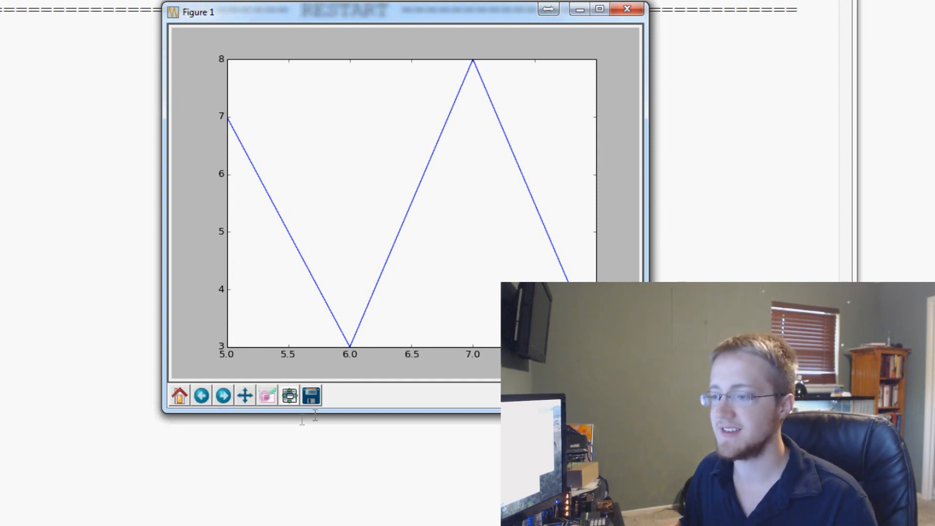
mouse_move(370, 390)
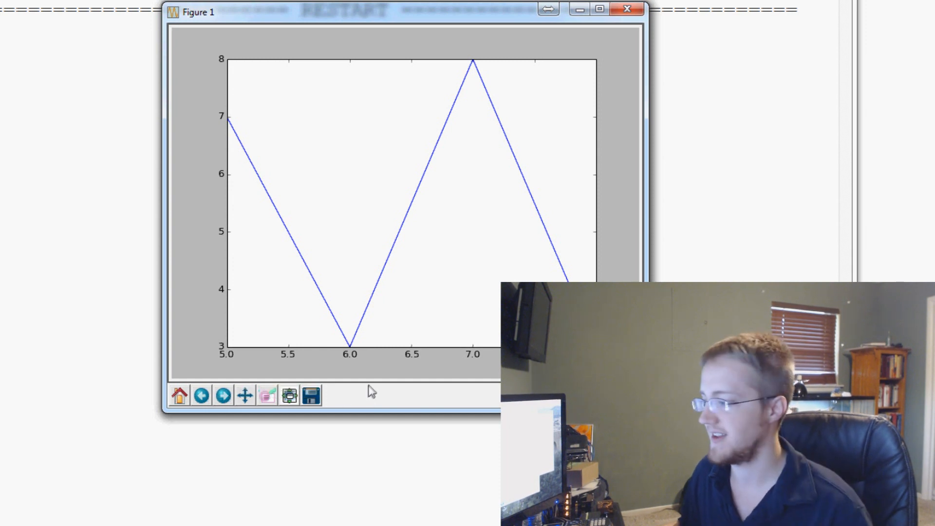
mouse_move(462, 96)
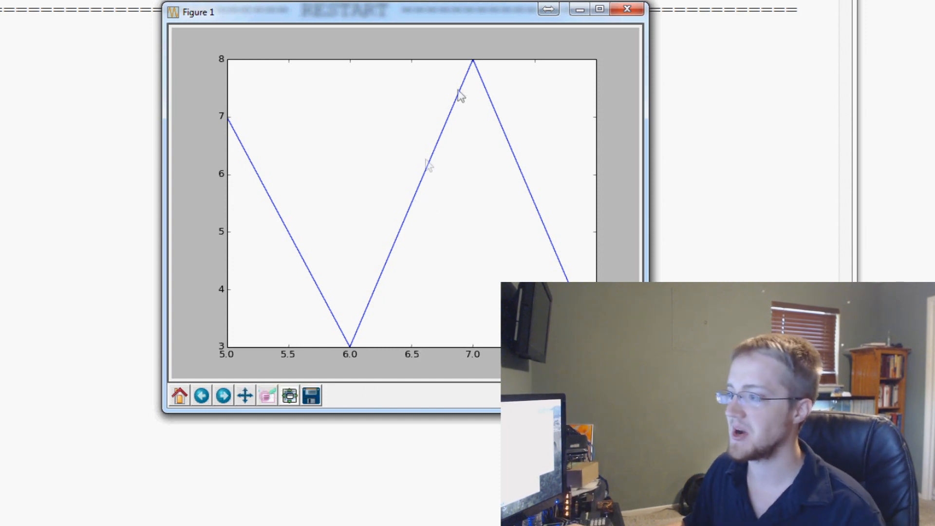
mouse_move(430, 236)
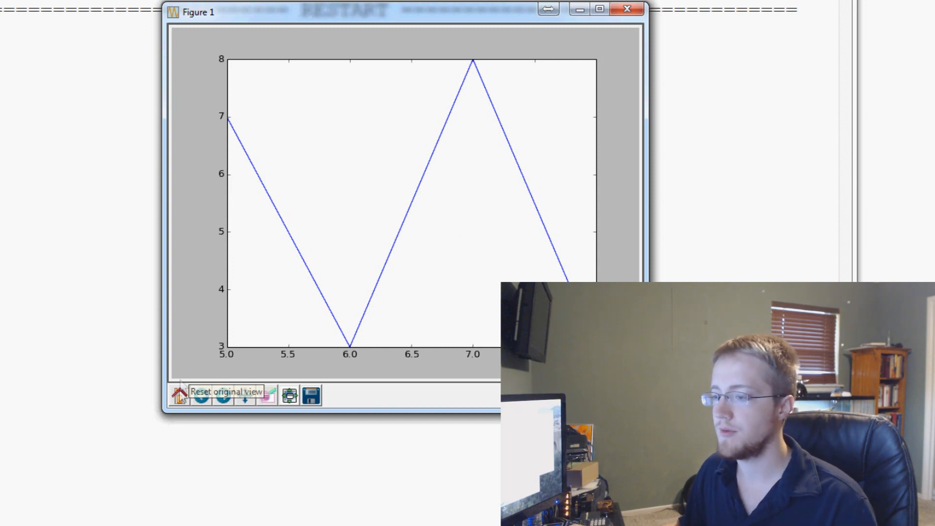
mouse_move(276, 405)
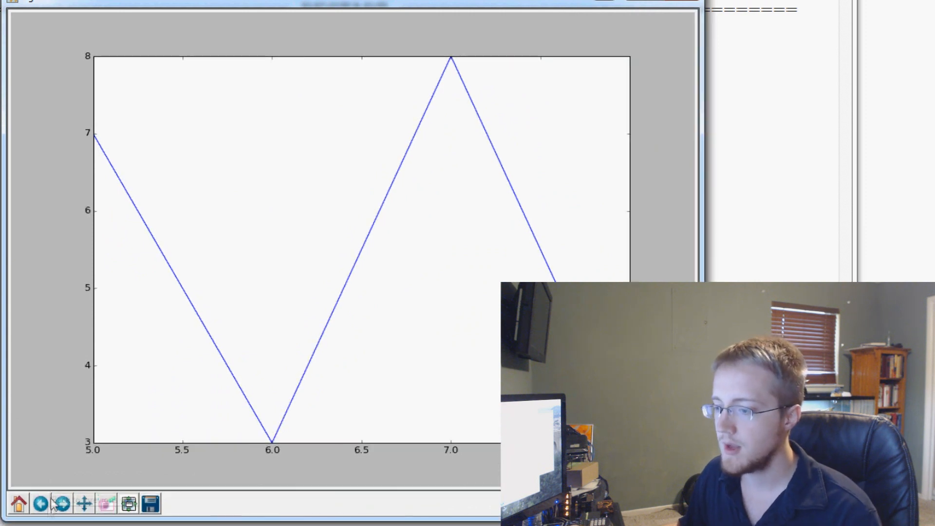
mouse_move(128, 502)
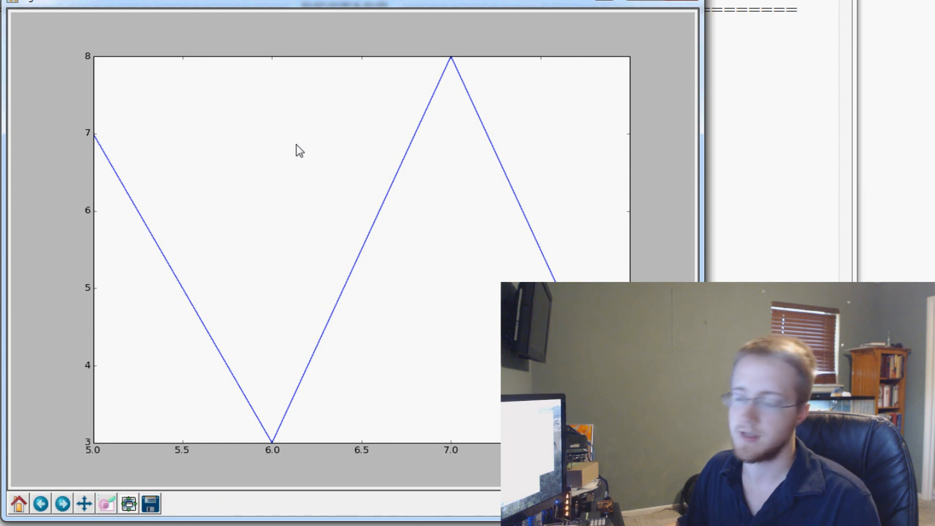
mouse_move(106, 503)
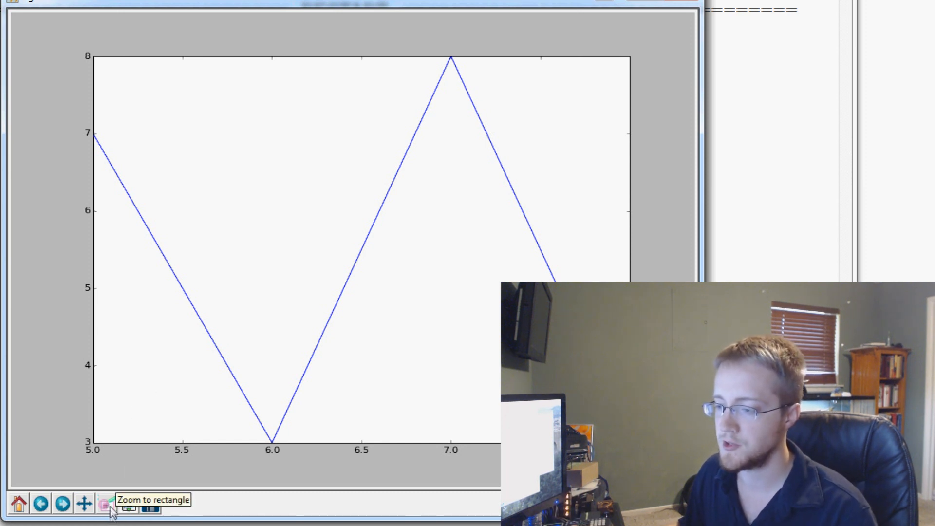
Zoom into part of the rising line, then navigate back to the full zigzag plot.
left_click_drag(259, 130, 324, 198)
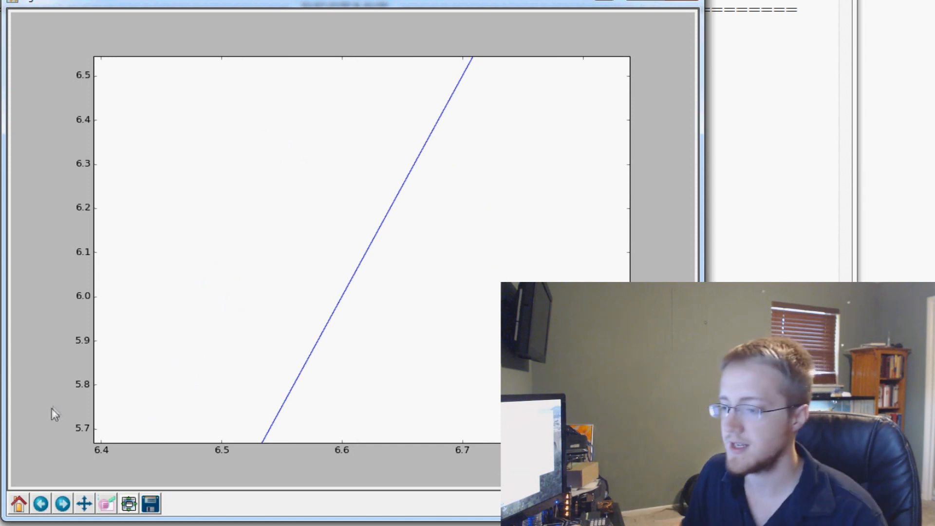
left_click(40, 503)
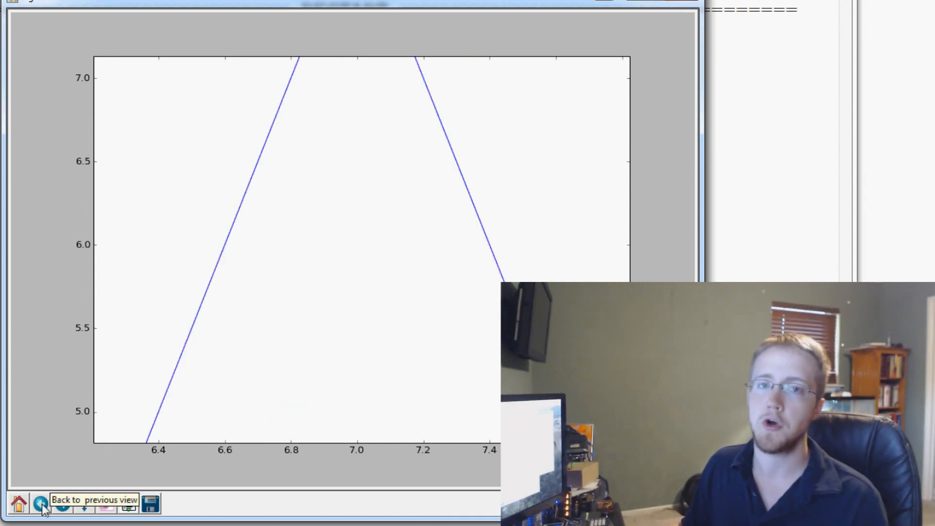
left_click(39, 504)
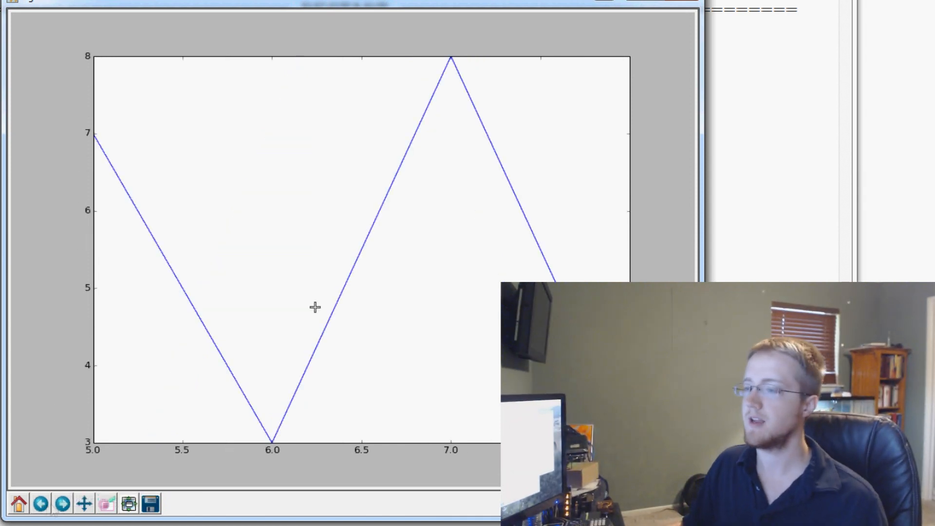
mouse_move(62, 504)
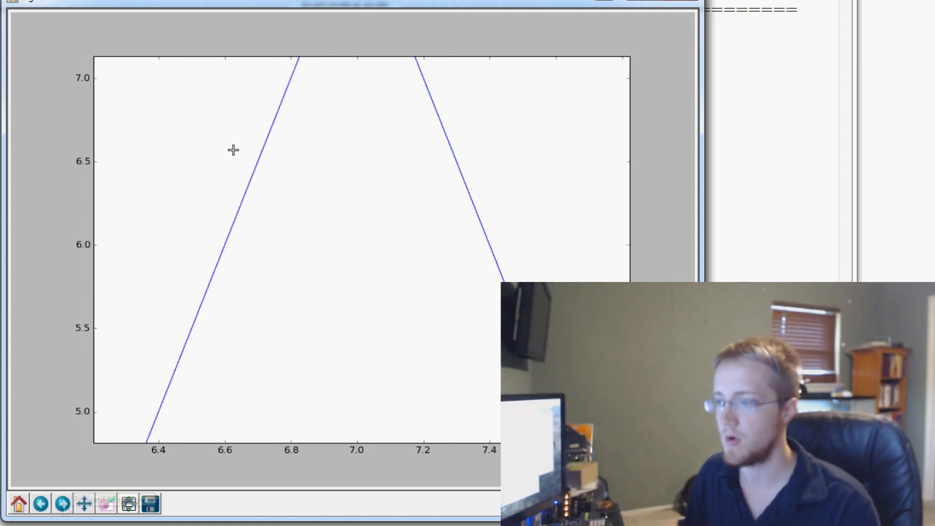
mouse_move(83, 504)
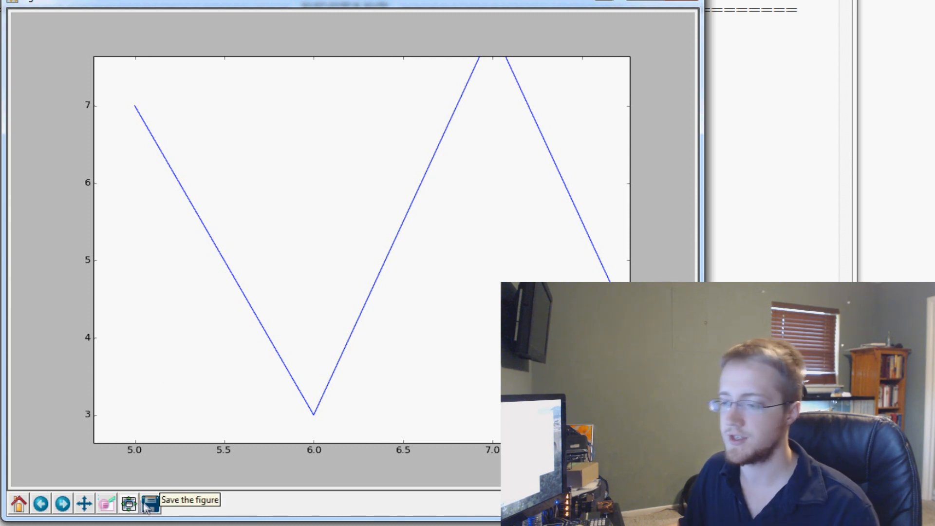
left_click(150, 504)
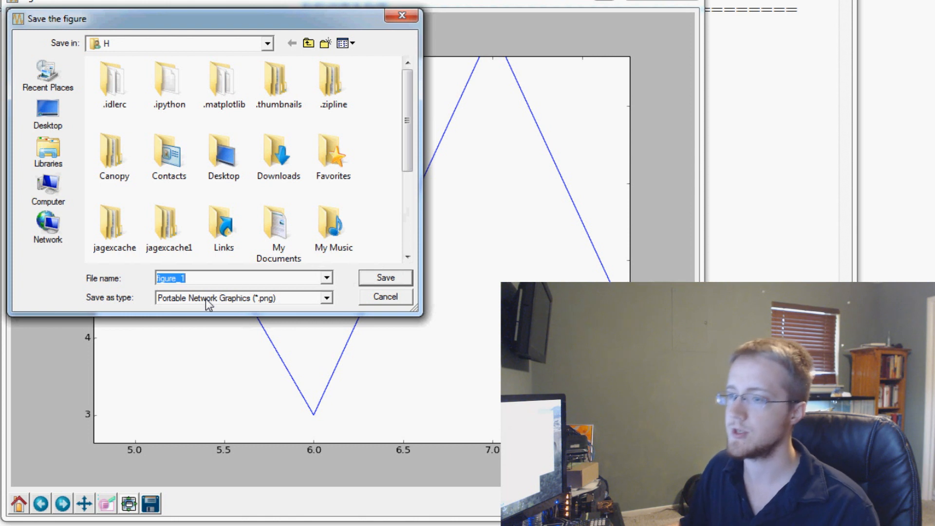
left_click(325, 298)
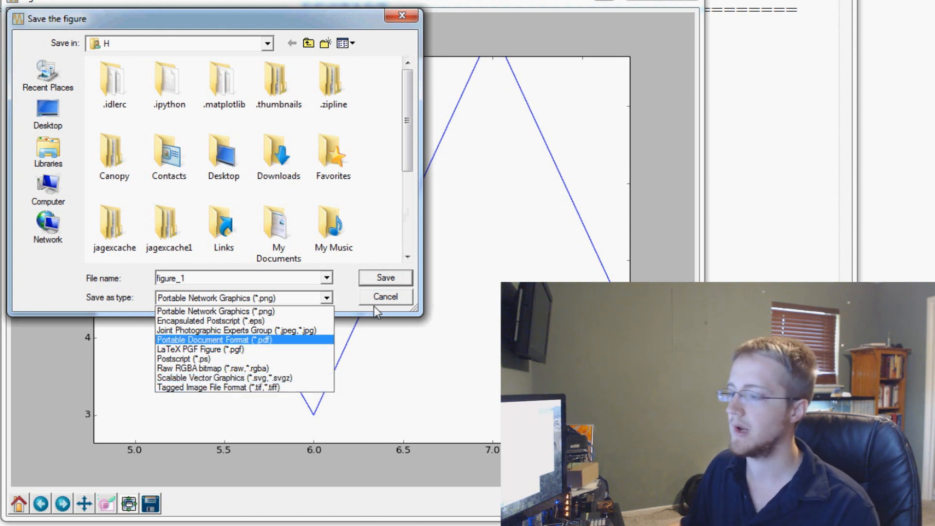
left_click(205, 311)
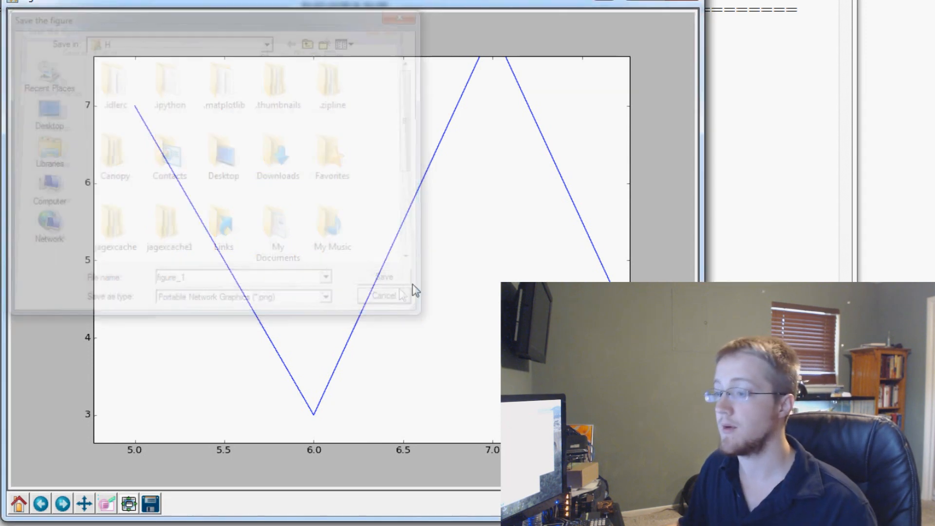
left_click(384, 295)
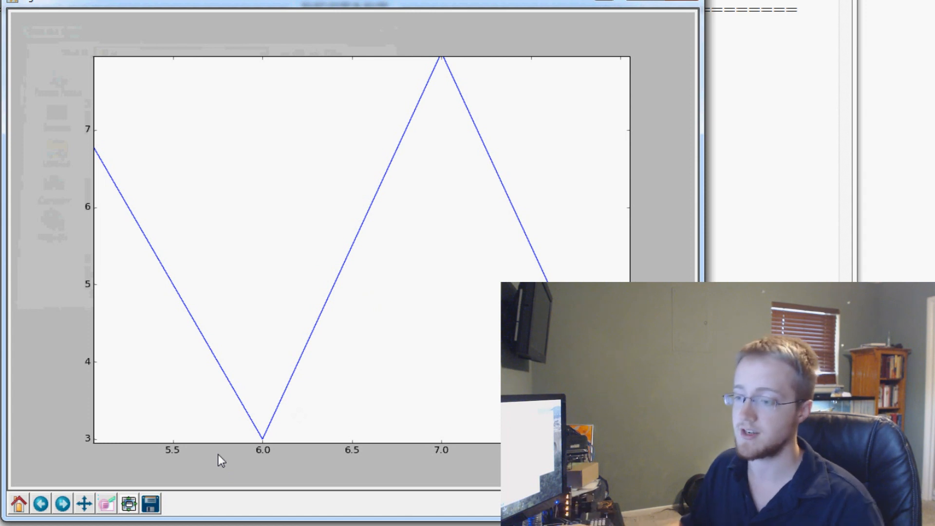
mouse_move(128, 503)
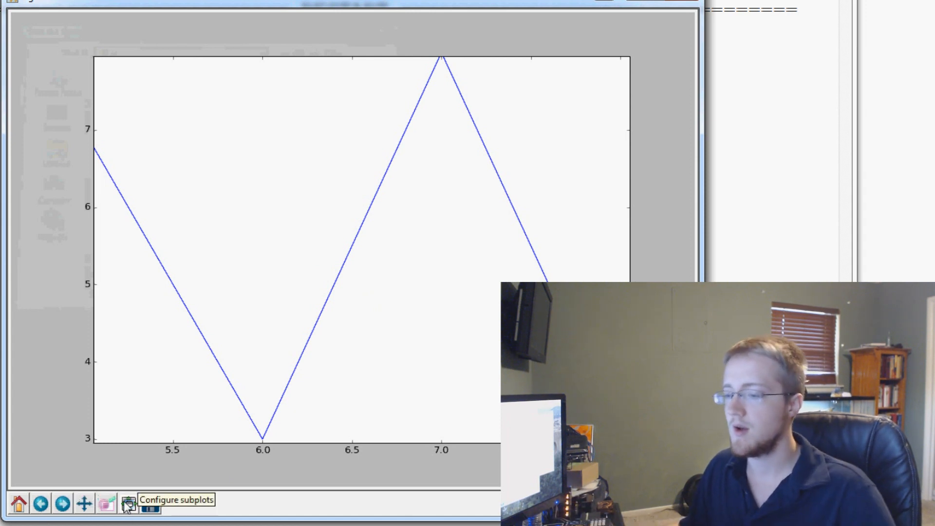
Open Configure subplots and nudge the bottom margin slider up, then back down.
left_click(128, 503)
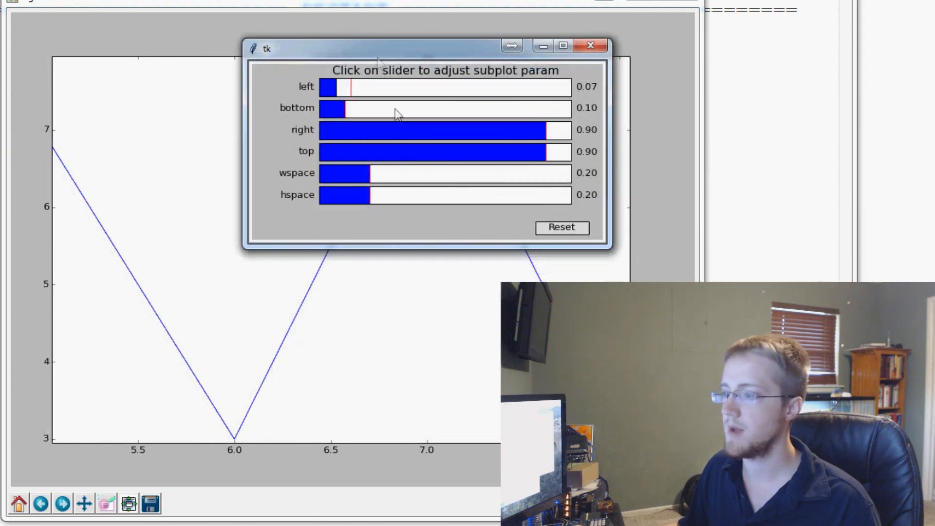
left_click(421, 109)
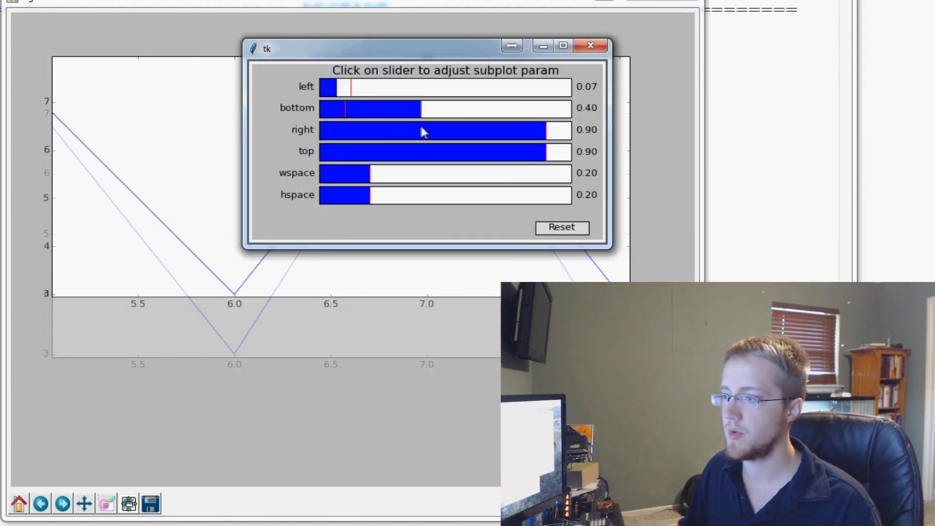
left_click(352, 108)
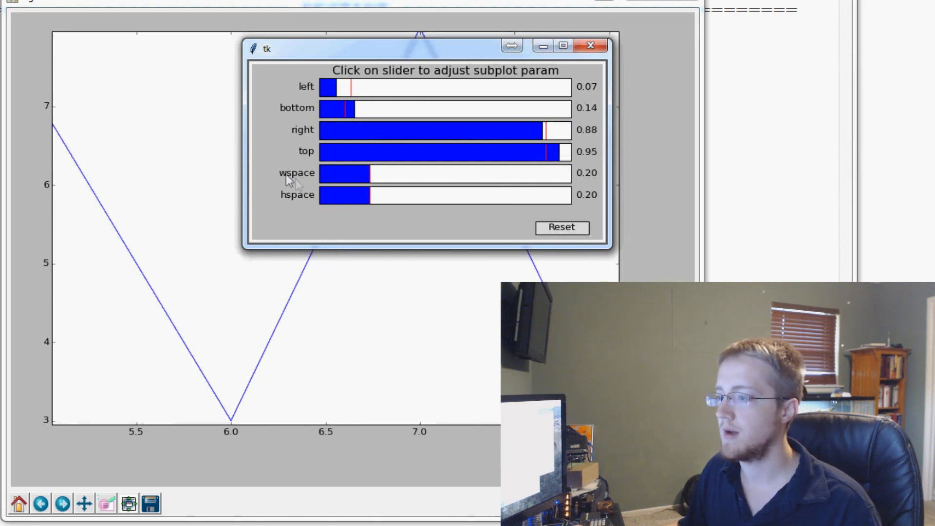
mouse_move(287, 186)
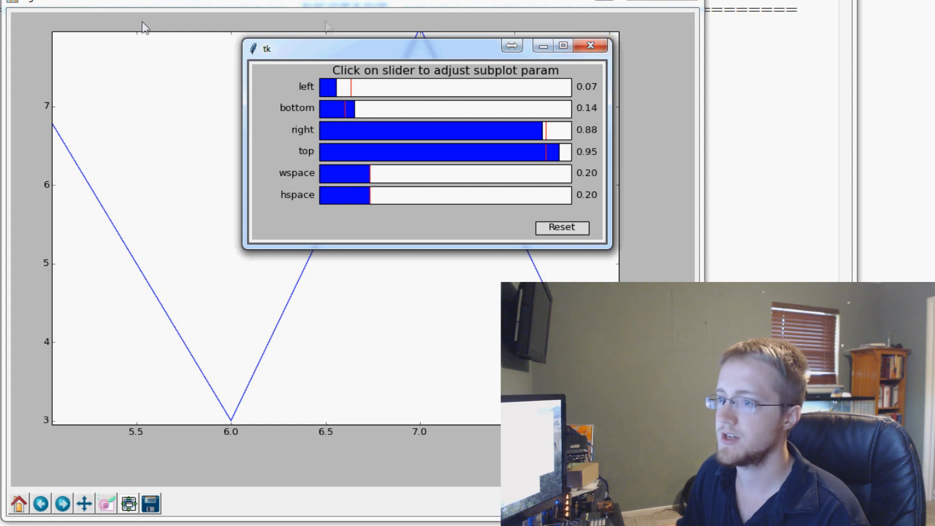
mouse_move(285, 84)
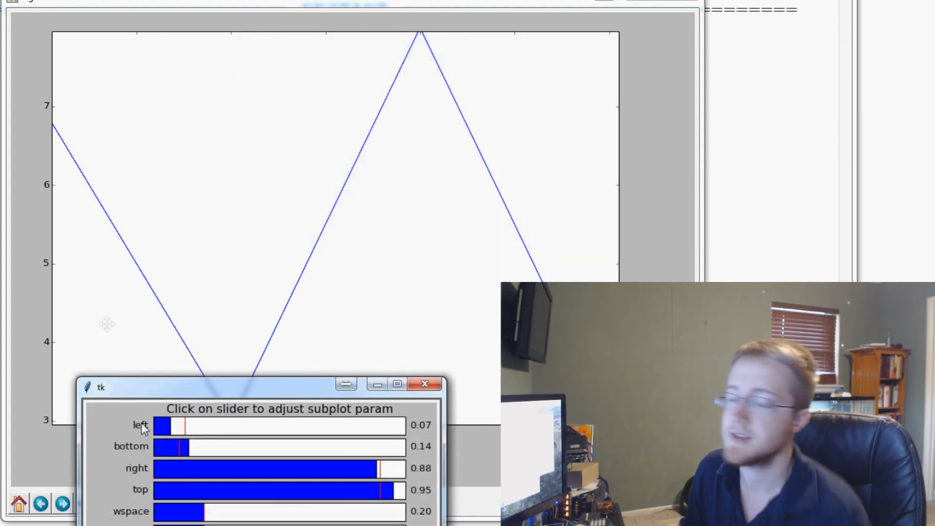
mouse_move(605, 92)
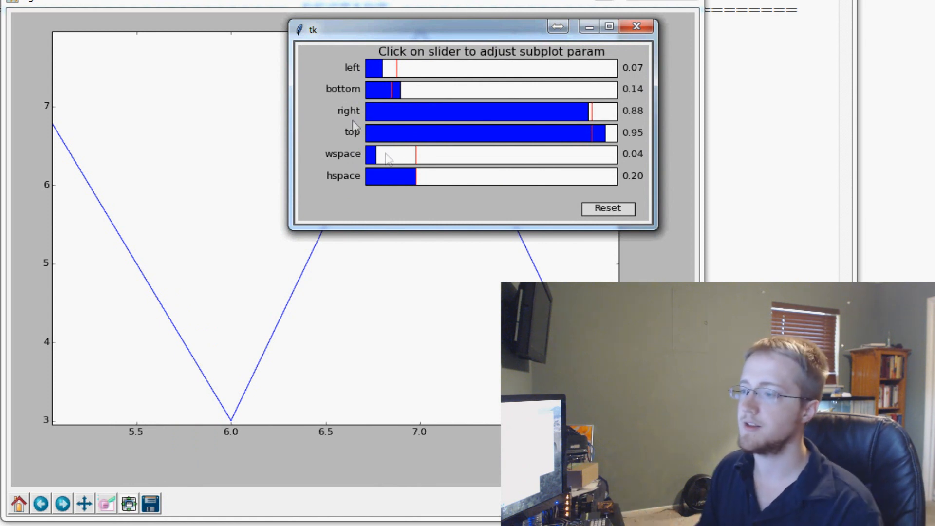
Adjust hspace, left margin (0.06) and bottom margin (0.08), then close the subplot settings.
left_click(382, 176)
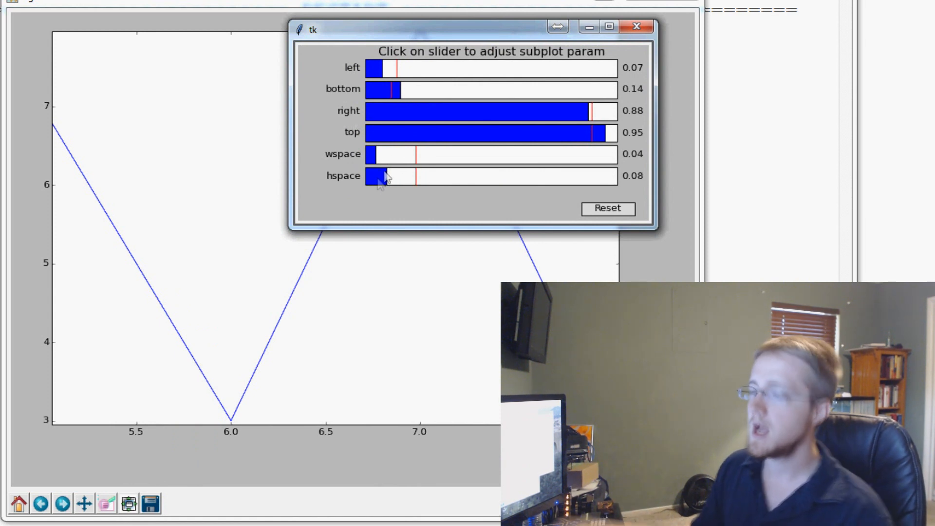
mouse_move(585, 75)
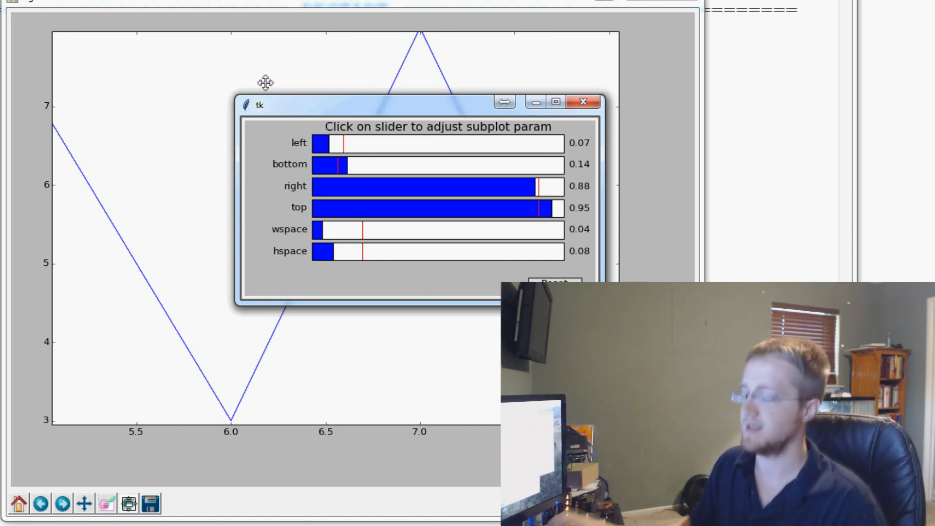
mouse_move(496, 47)
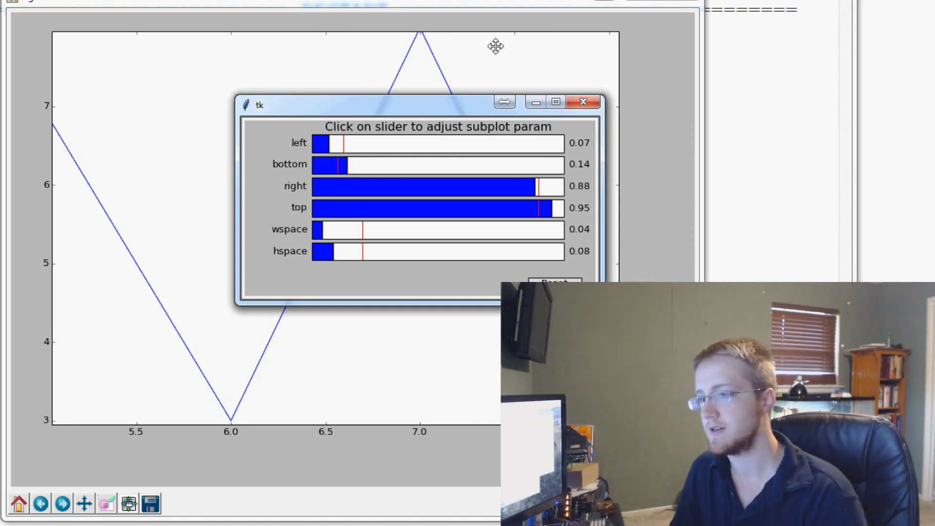
mouse_move(394, 107)
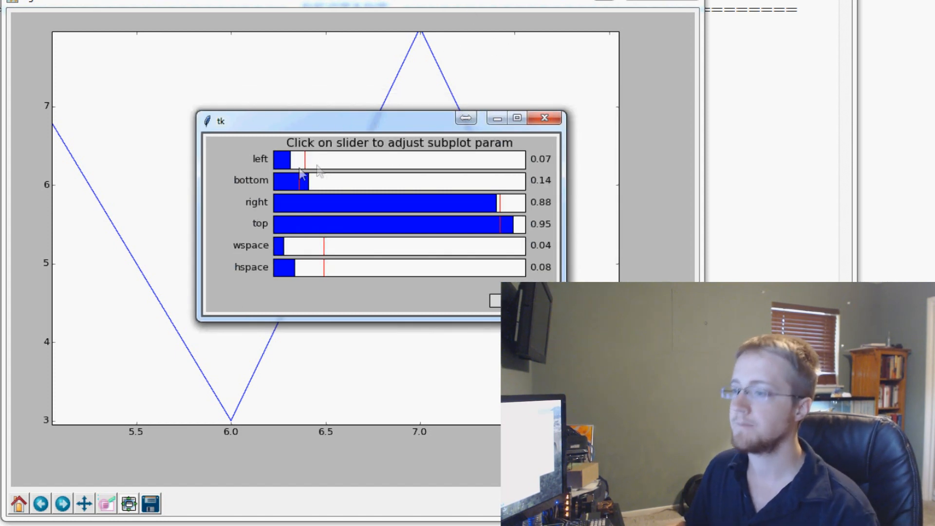
left_click(281, 159)
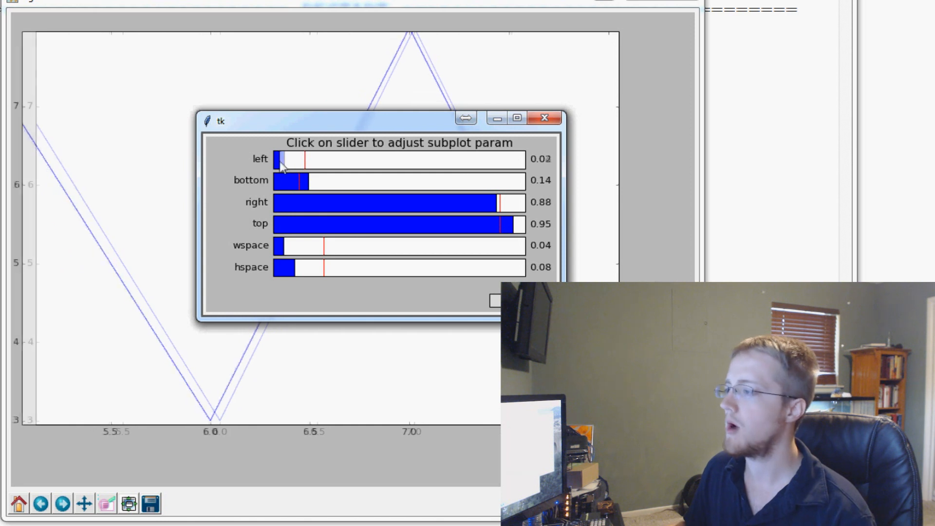
left_click(293, 160)
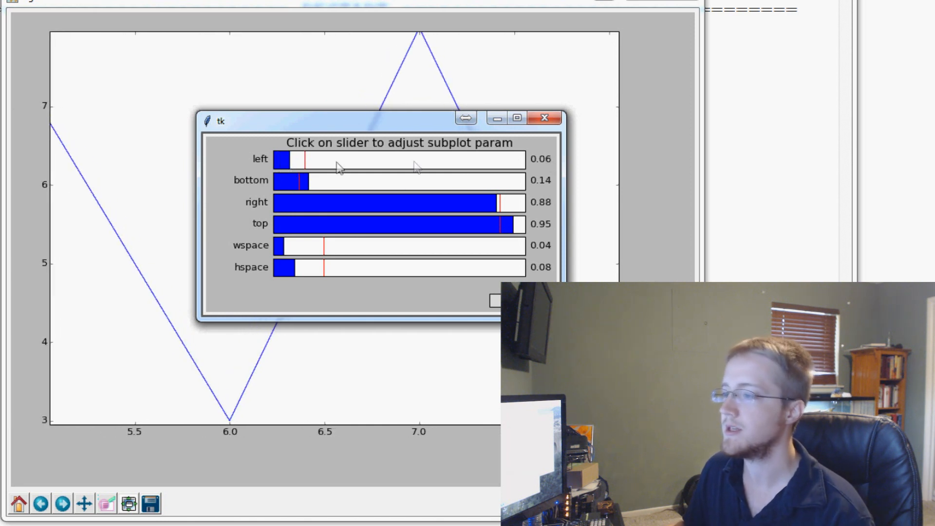
mouse_move(314, 242)
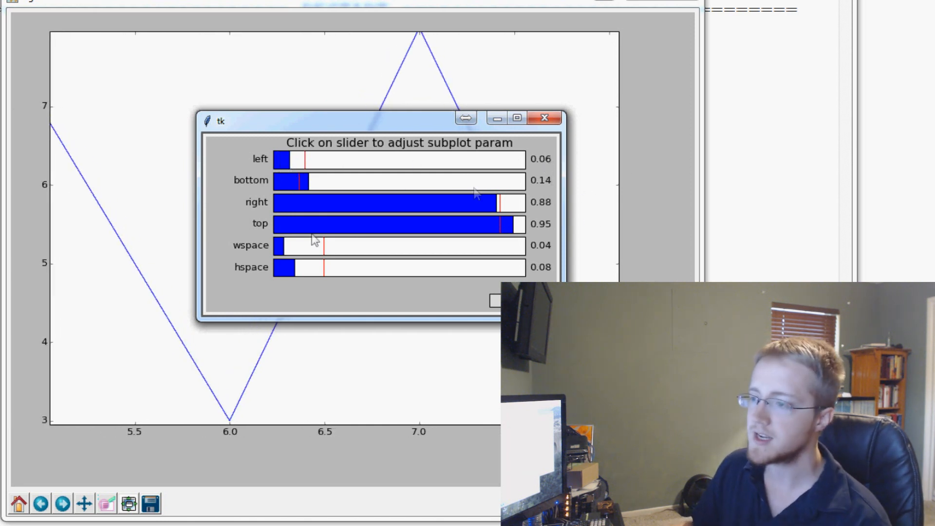
left_click(292, 180)
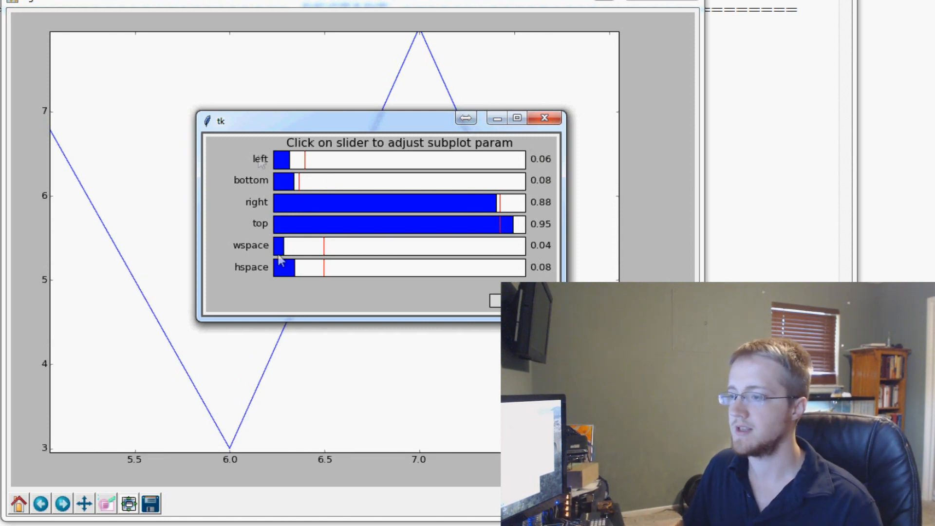
mouse_move(636, 140)
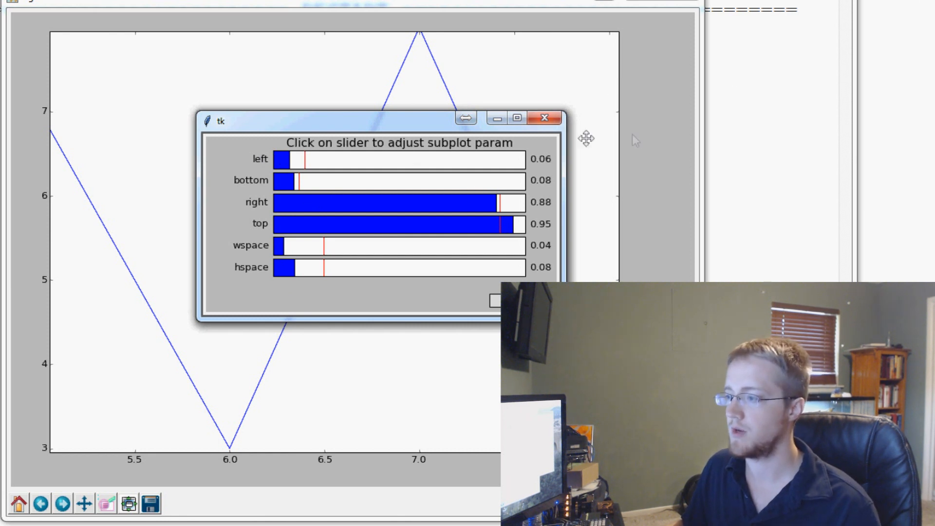
mouse_move(358, 298)
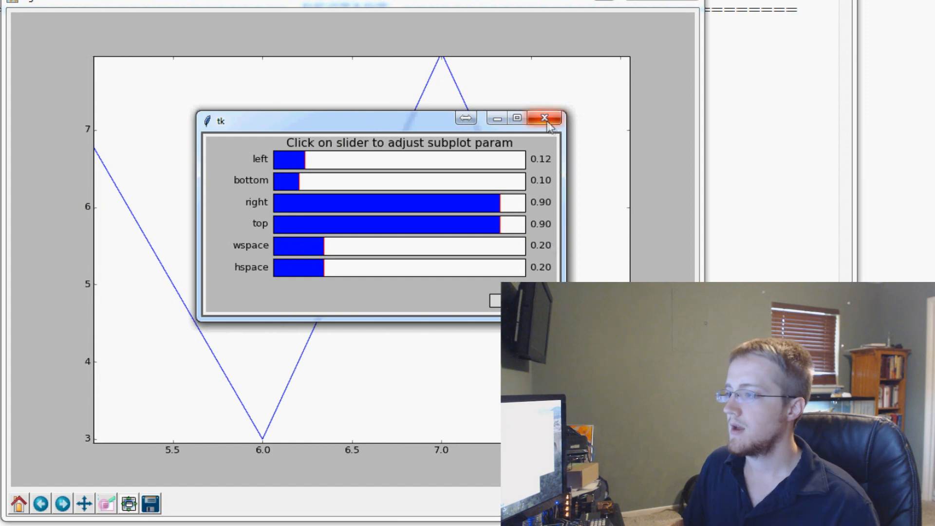
left_click(544, 117)
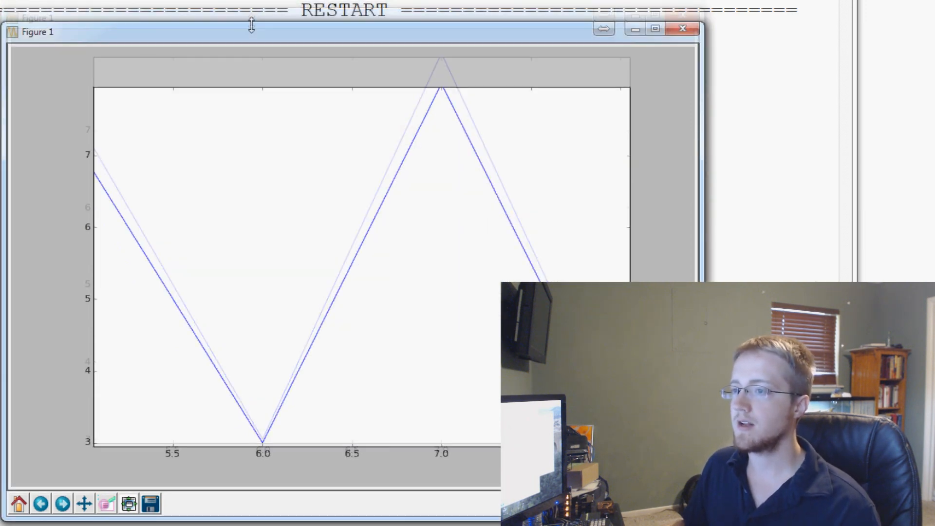
Bring the IDLE script to the front and place the cursor after plt.show().
left_click(682, 29)
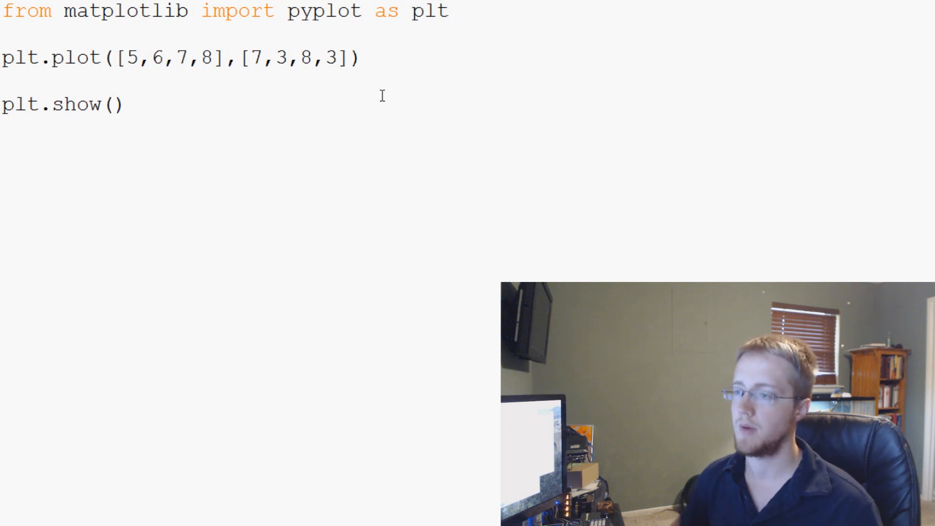
left_click(125, 104)
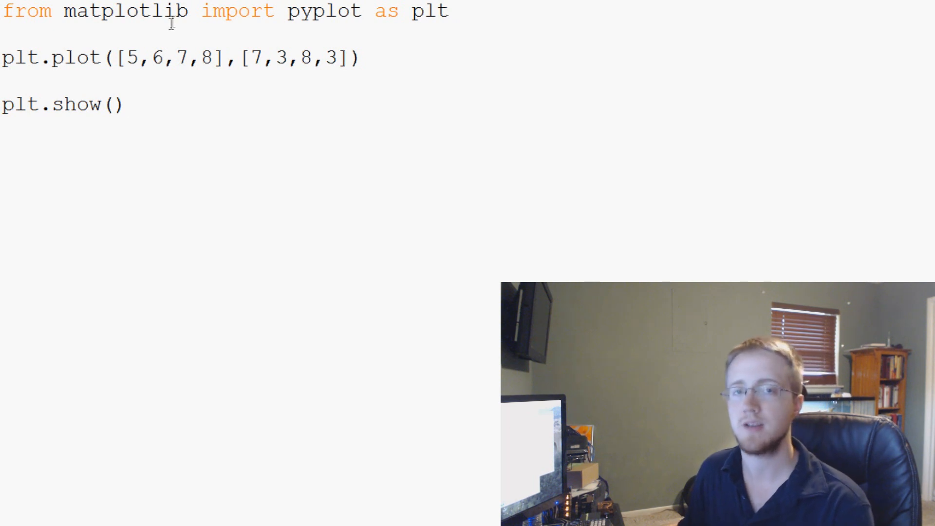
left_click(125, 105)
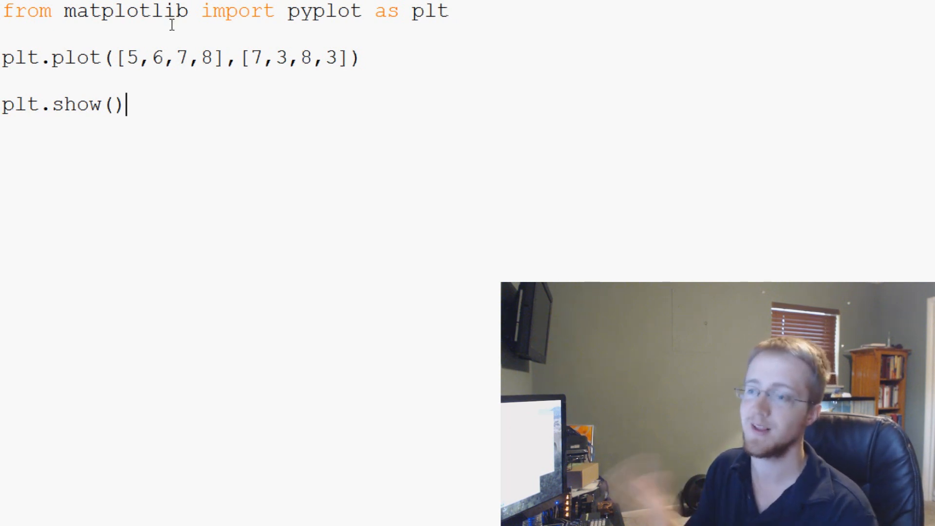